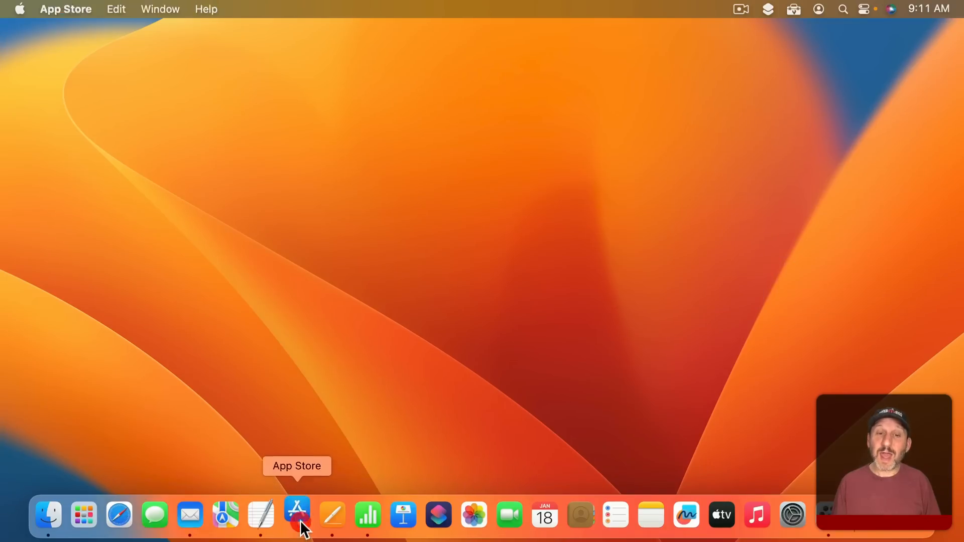
Search the App Store for 'cliptools' and open the ClipTools listing
{"action": "left_click", "coordinate": [297, 515]}
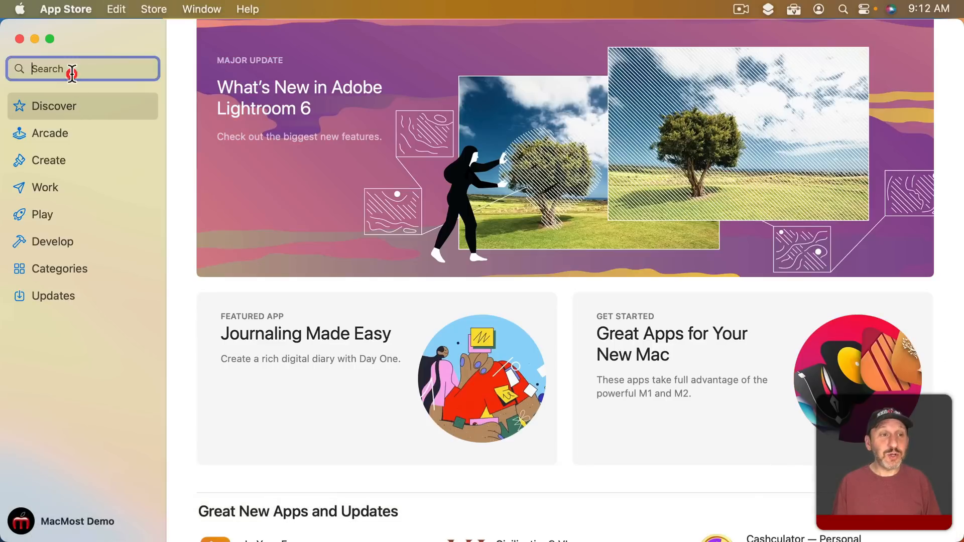
{"action": "type", "text": "cliptools"}
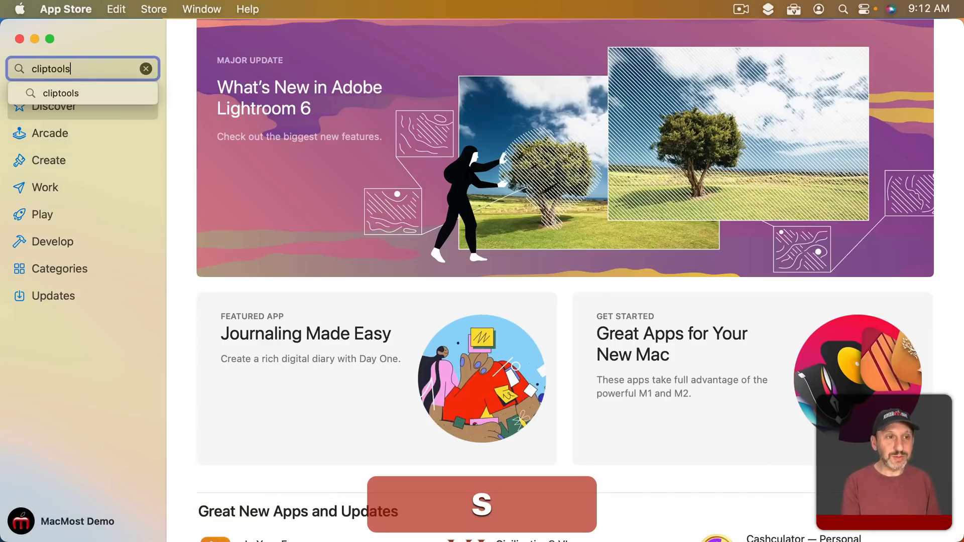
{"action": "left_click", "coordinate": [60, 93]}
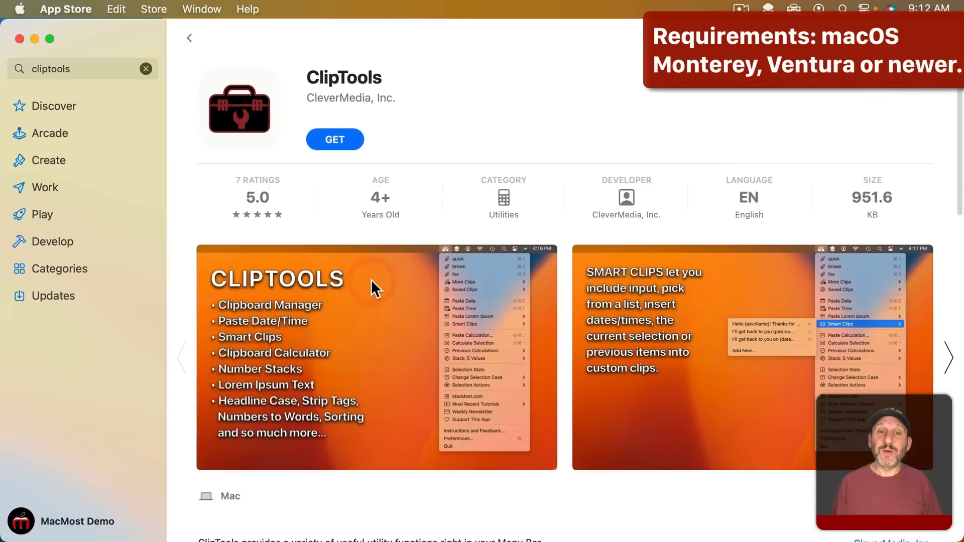
{"action": "mouse_move", "coordinate": [461, 203]}
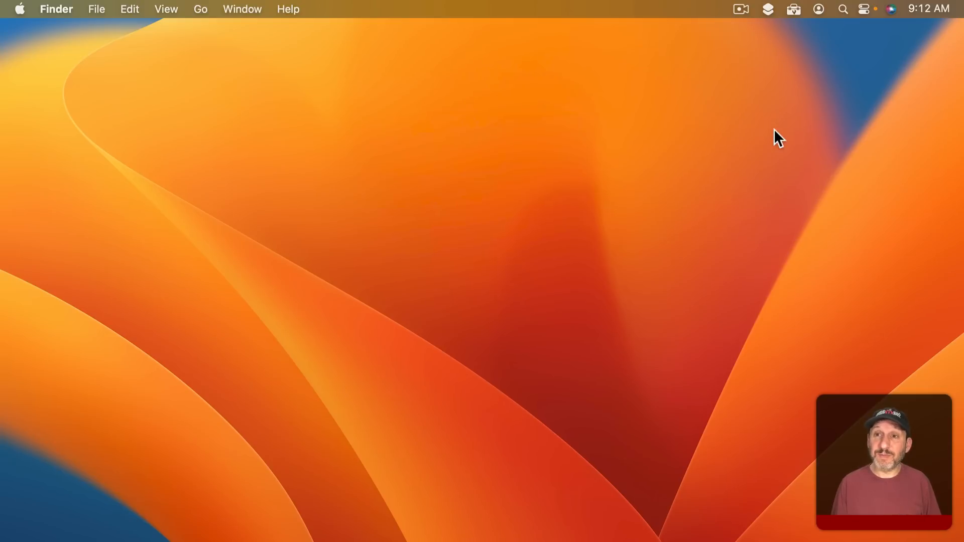
Copy the words quick and brown from the TextEdit sample sentence
{"action": "left_click", "coordinate": [794, 9]}
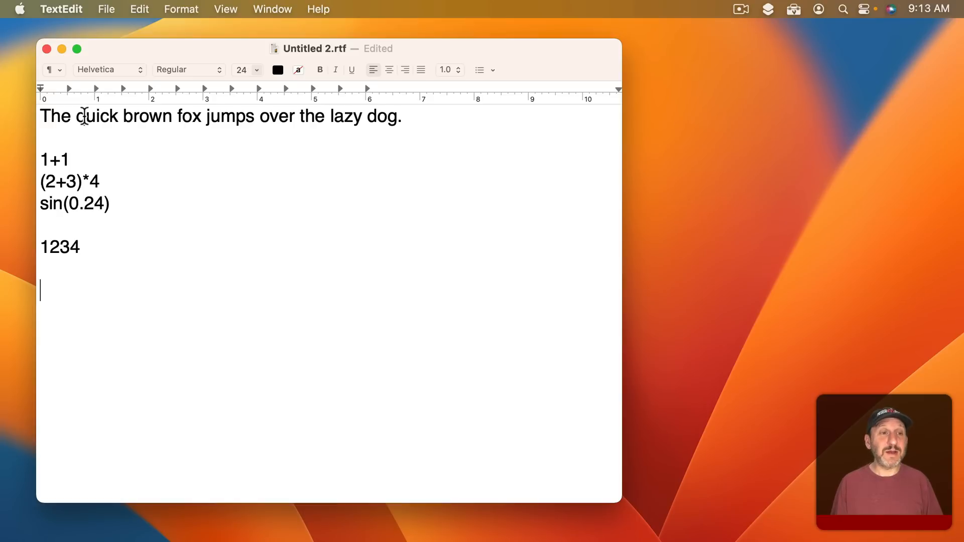
{"action": "double_click", "coordinate": [96, 116]}
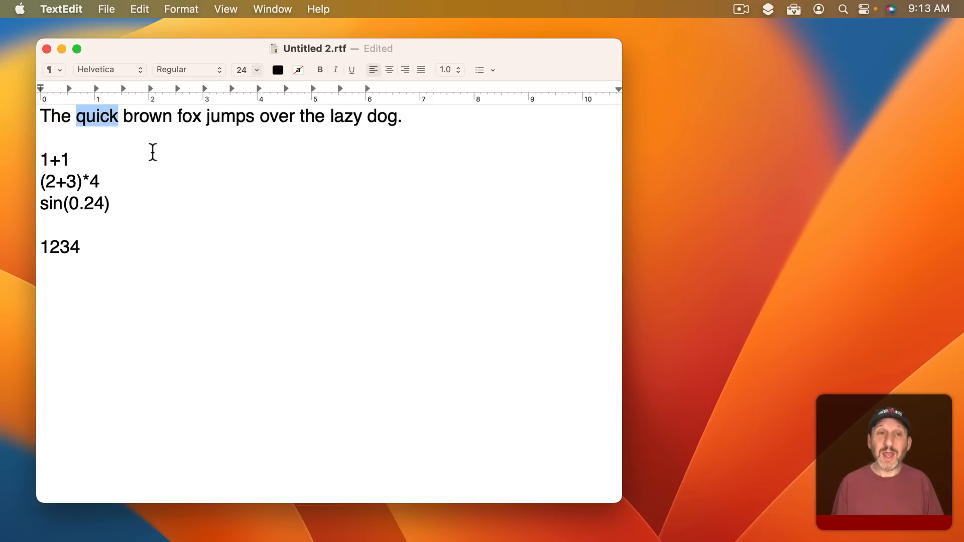
{"action": "key", "text": "cmd+c"}
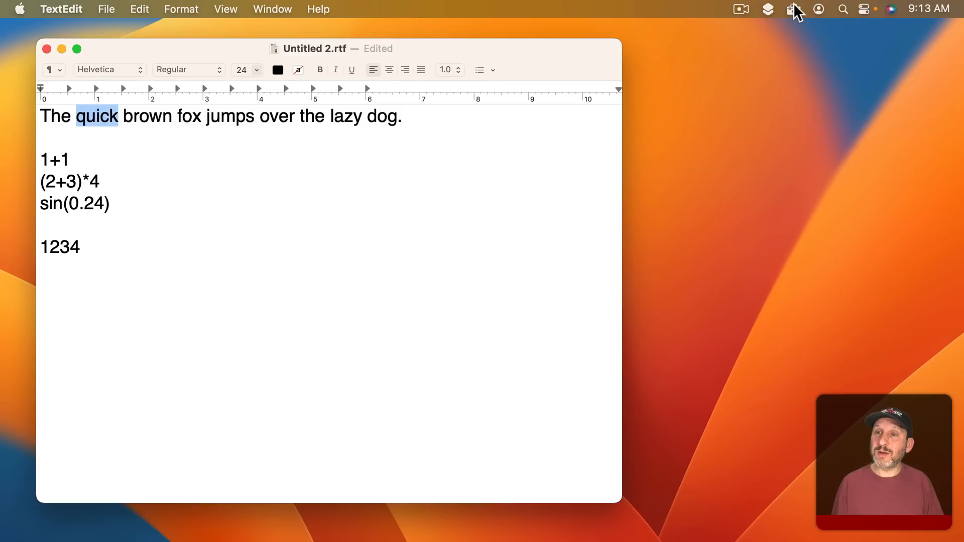
{"action": "left_click", "coordinate": [793, 8]}
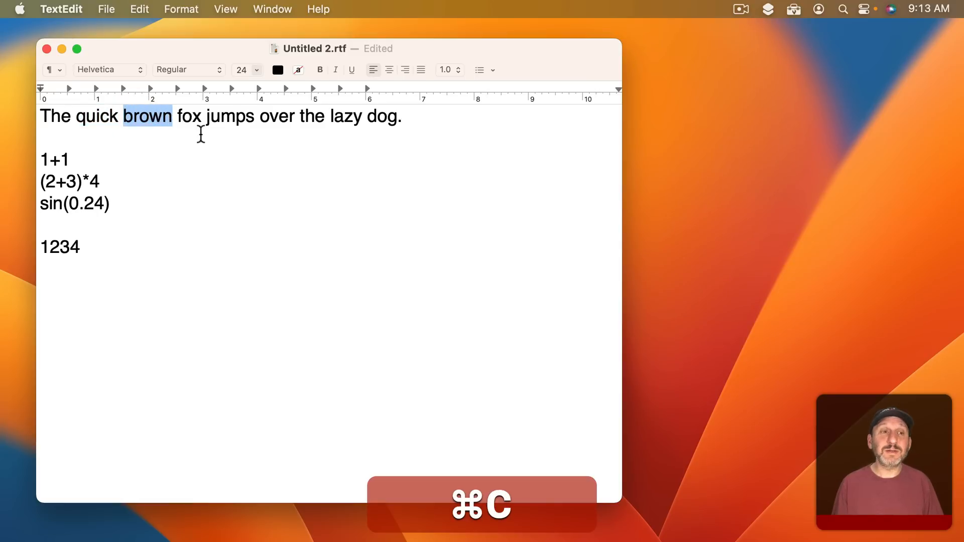
{"action": "double_click", "coordinate": [188, 116]}
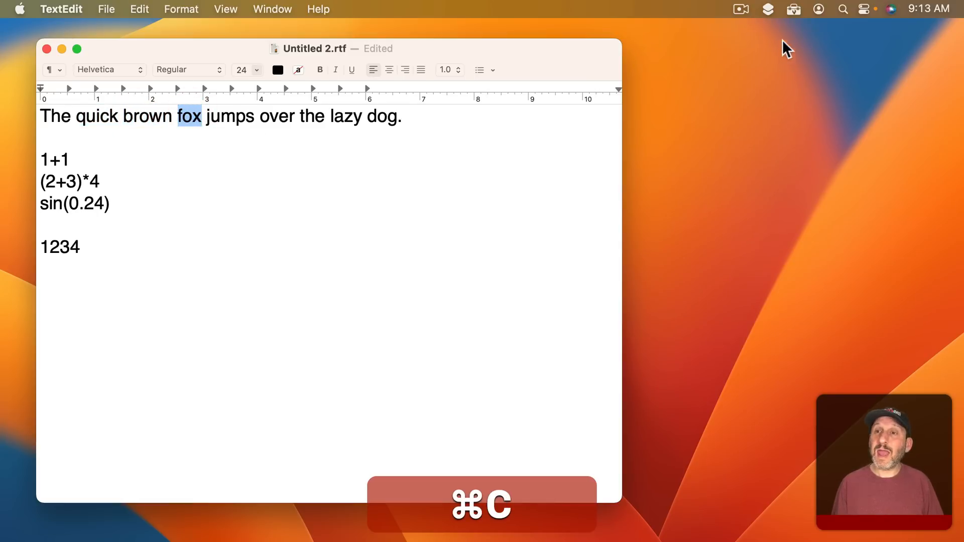
{"action": "left_click", "coordinate": [794, 9]}
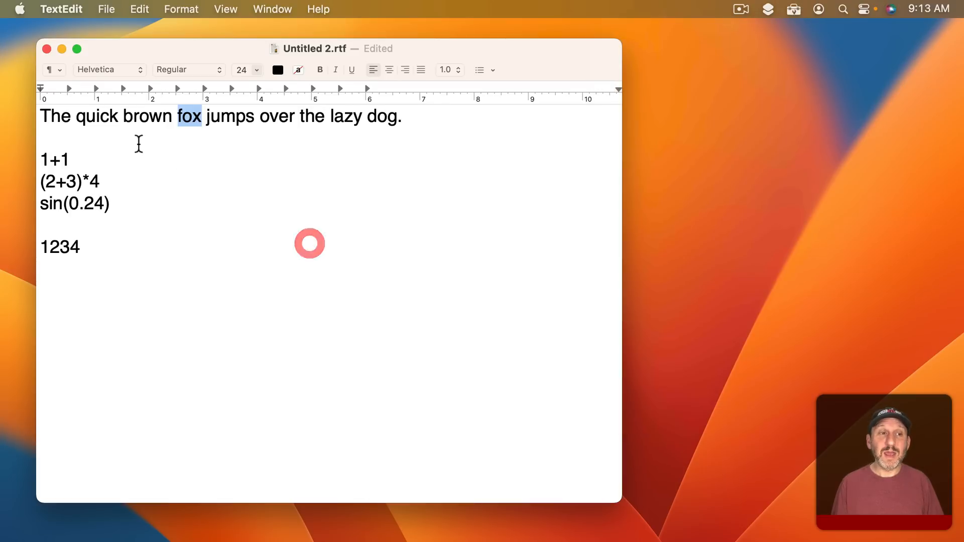
Choose the brown clip from ClipTools history, then copy the full sample sentence
{"action": "left_click", "coordinate": [793, 9]}
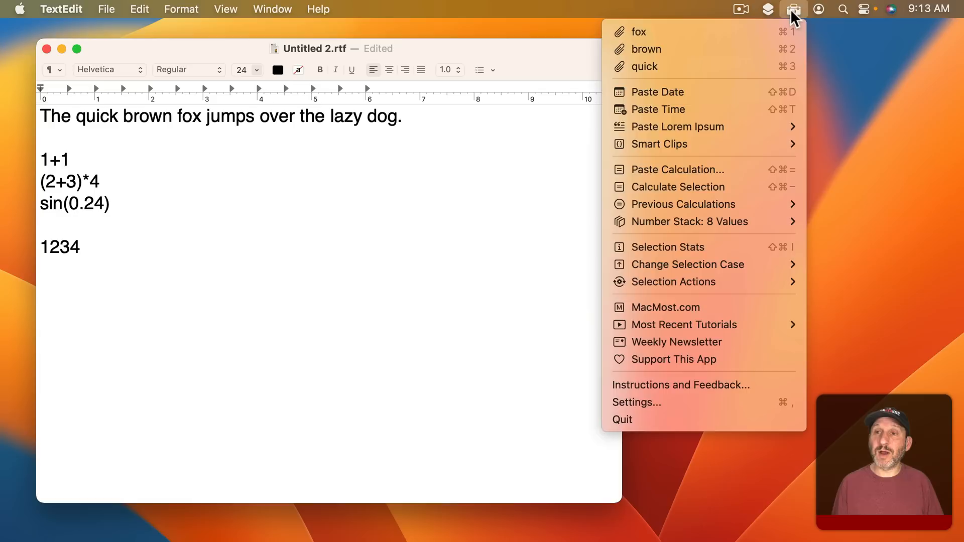
{"action": "mouse_move", "coordinate": [645, 49]}
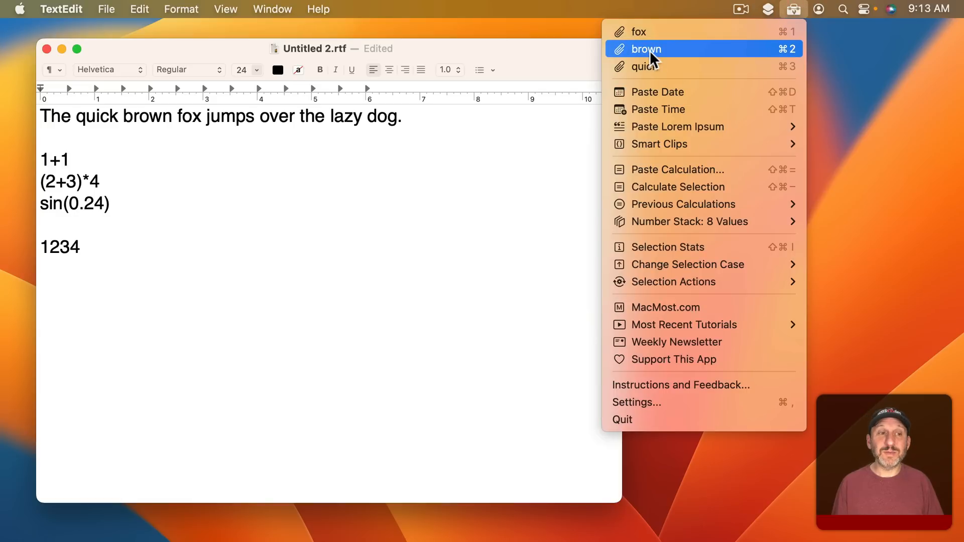
{"action": "left_click", "coordinate": [646, 49]}
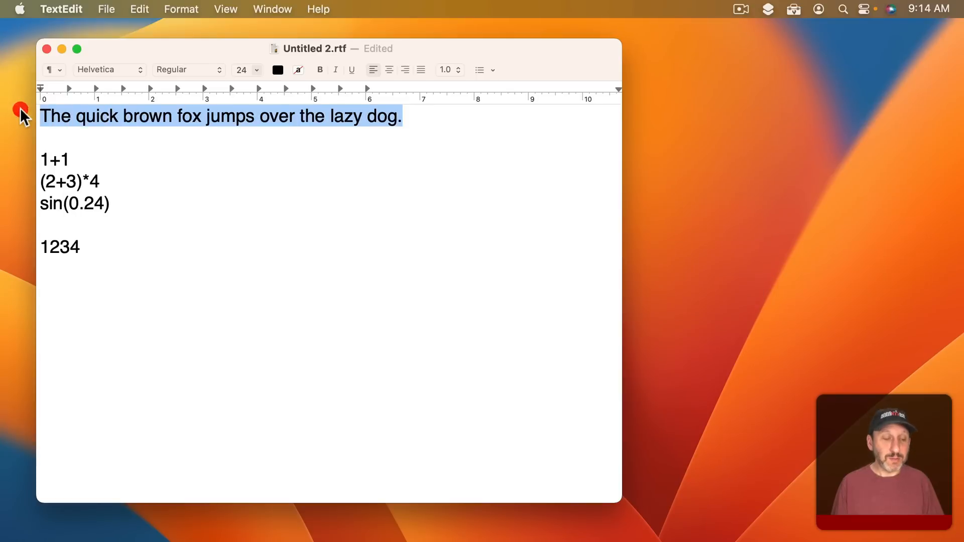
{"action": "left_click", "coordinate": [792, 9]}
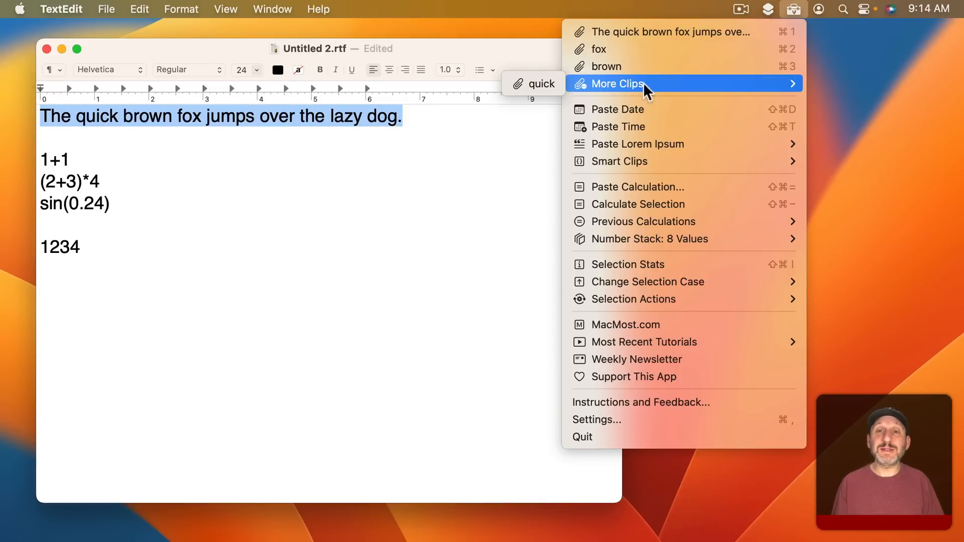
{"action": "mouse_move", "coordinate": [652, 80]}
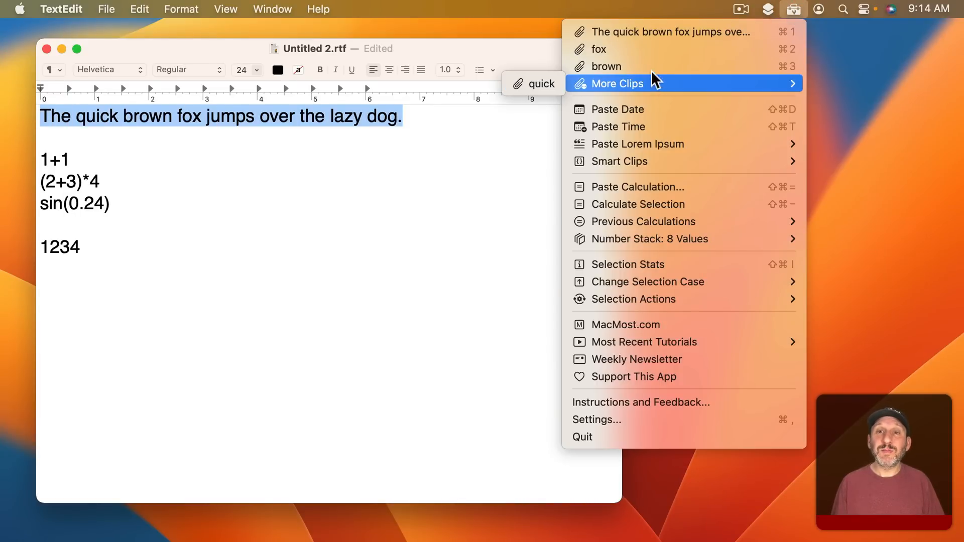
{"action": "mouse_move", "coordinate": [627, 72]}
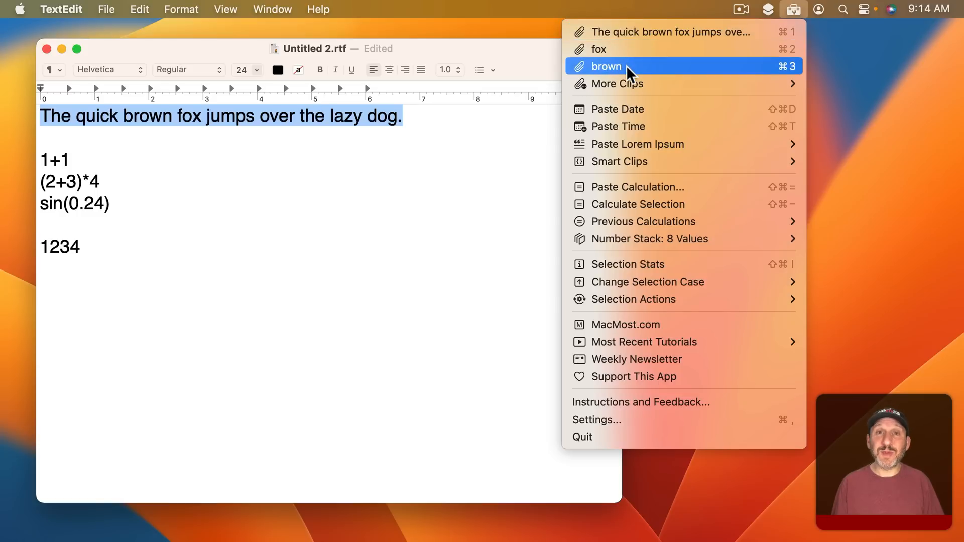
{"action": "mouse_move", "coordinate": [616, 84]}
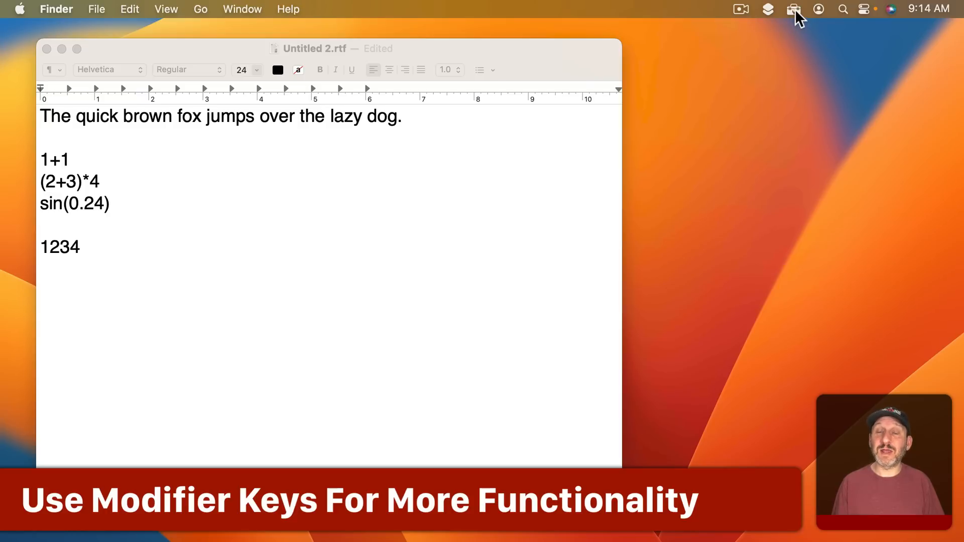
Reveal the clip menu's save, plain-text and remove options, then paste the saved quick clip
{"action": "left_click", "coordinate": [793, 9]}
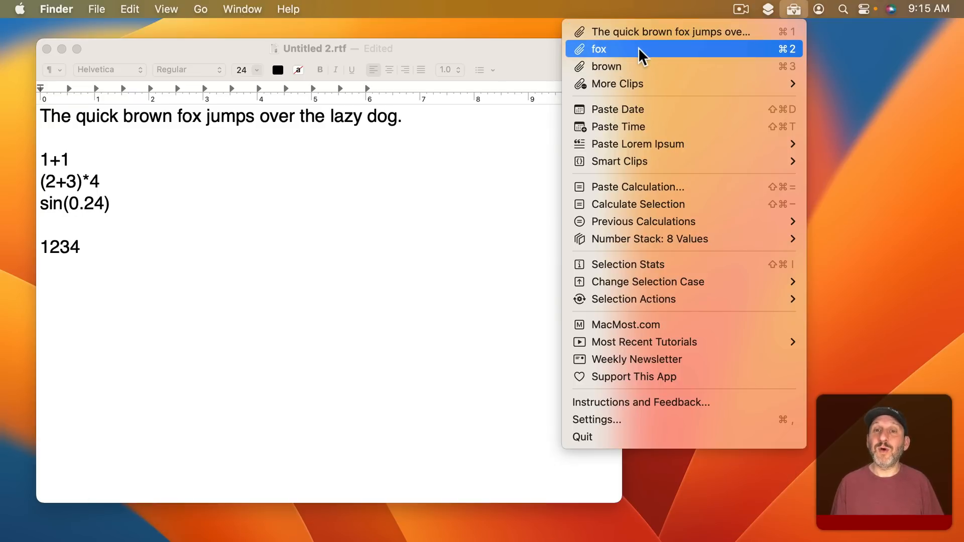
{"action": "key", "text": "alt"}
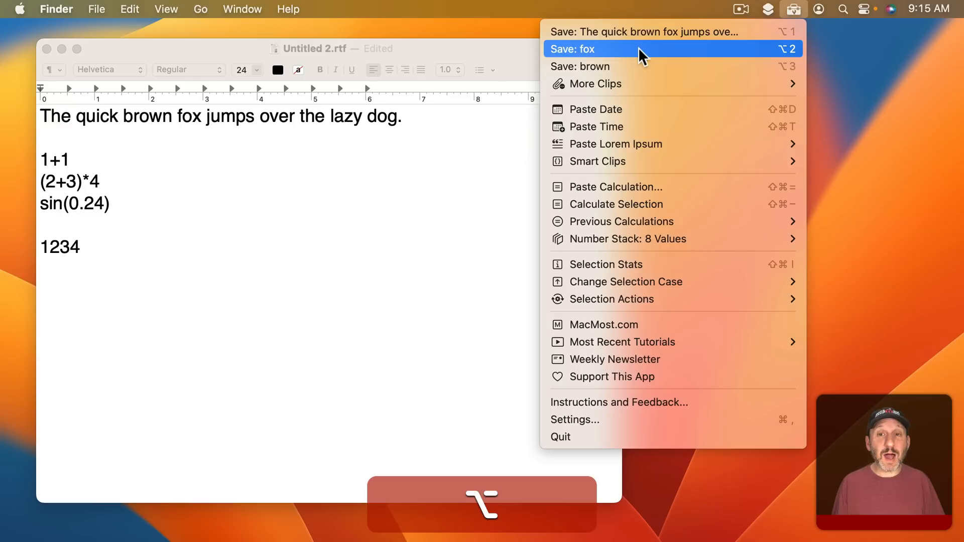
{"action": "mouse_move", "coordinate": [642, 53]}
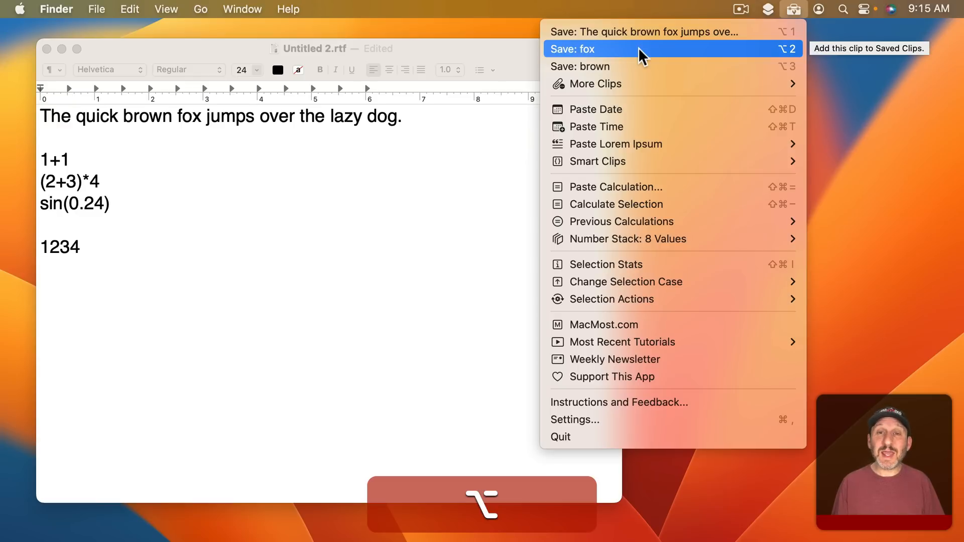
{"action": "mouse_move", "coordinate": [639, 31]}
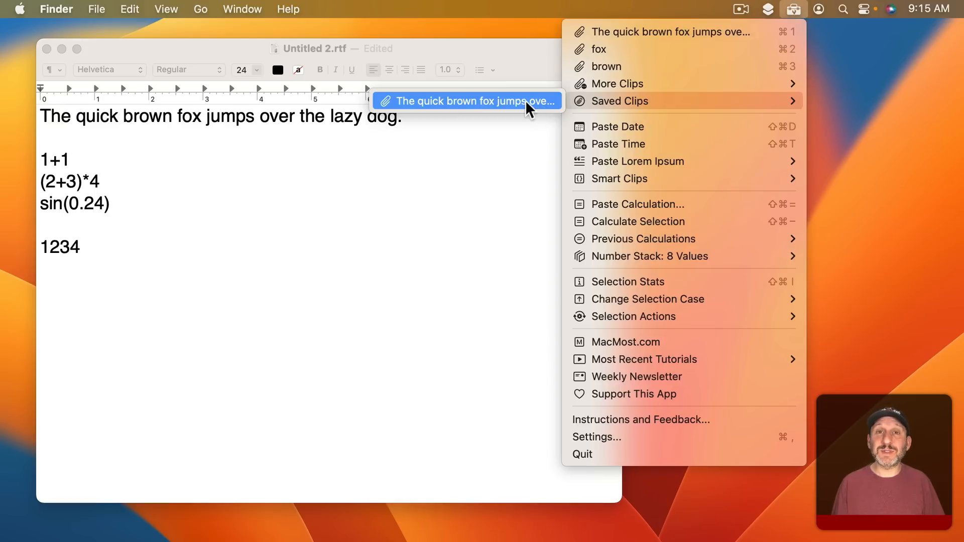
{"action": "mouse_move", "coordinate": [615, 84]}
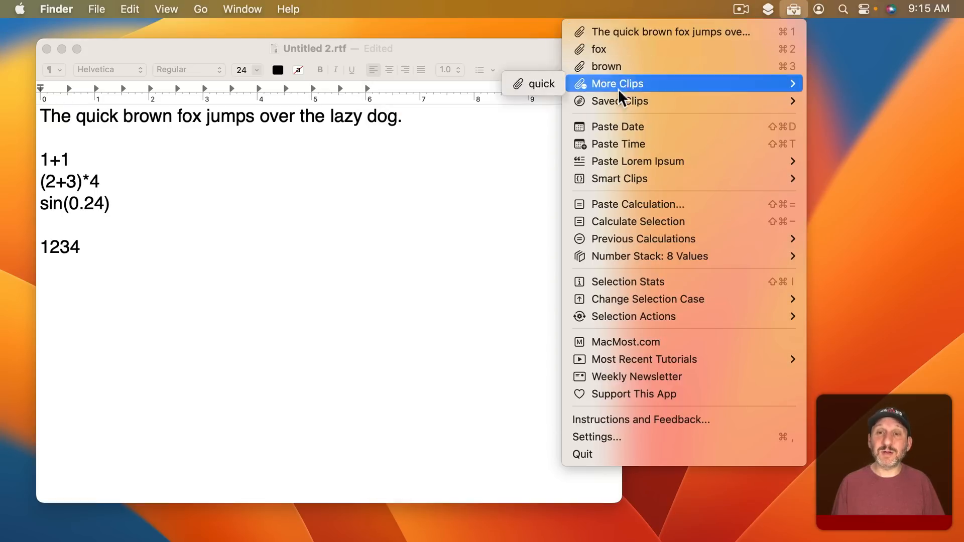
{"action": "mouse_move", "coordinate": [622, 101]}
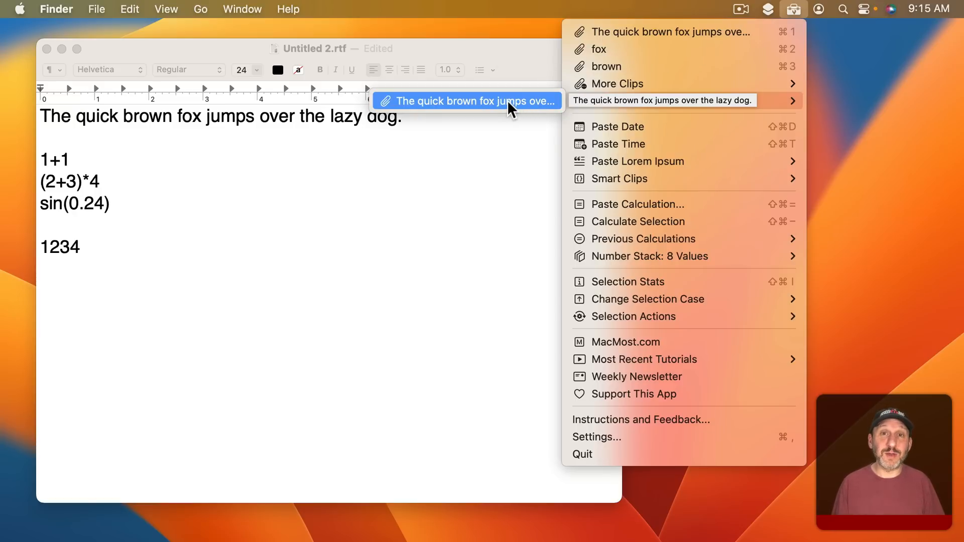
{"action": "key", "text": "shift"}
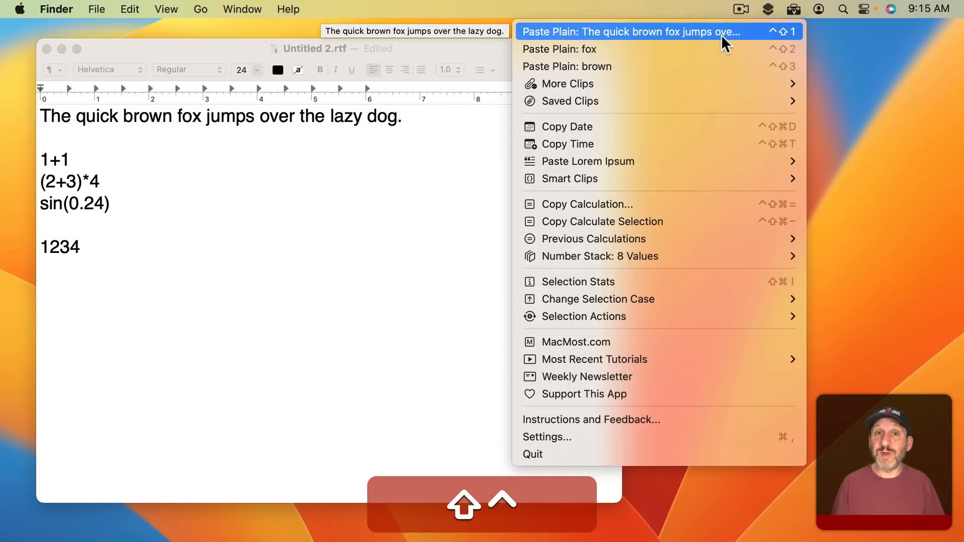
{"action": "key", "text": "option"}
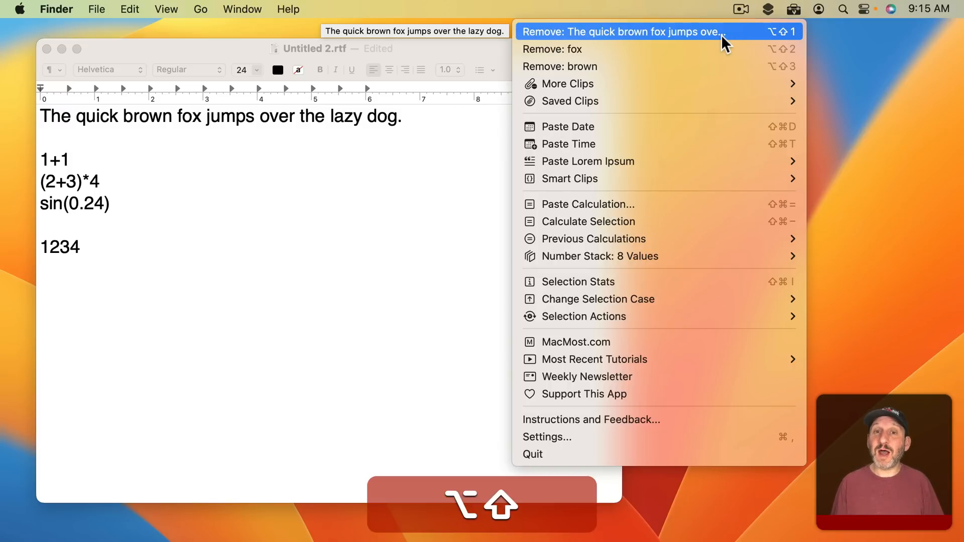
{"action": "mouse_move", "coordinate": [671, 49]}
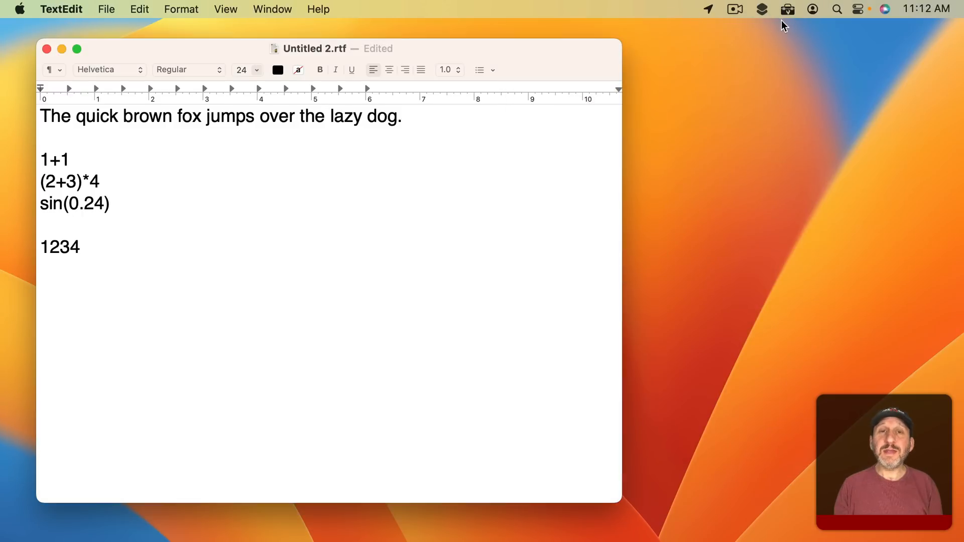
{"action": "left_click", "coordinate": [788, 8]}
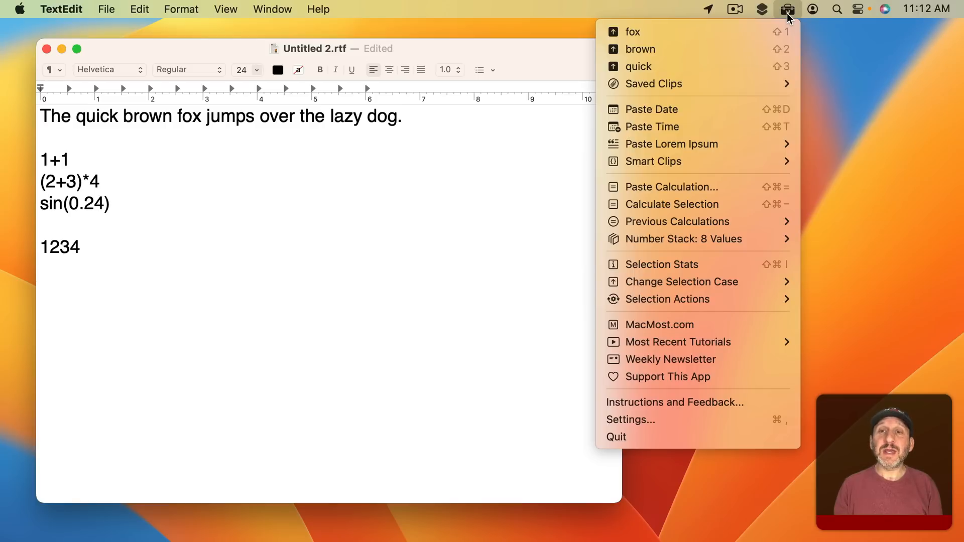
{"action": "mouse_move", "coordinate": [639, 66]}
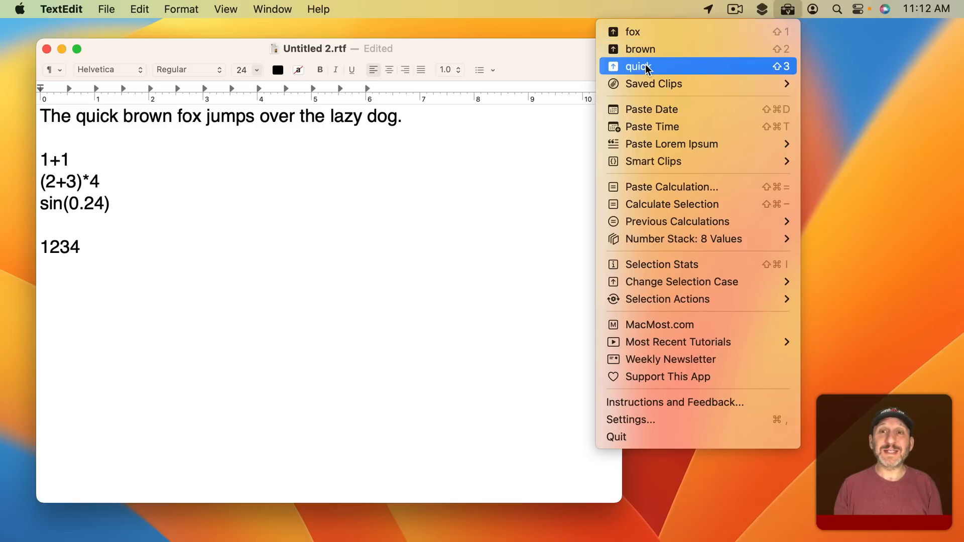
{"action": "left_click", "coordinate": [638, 66]}
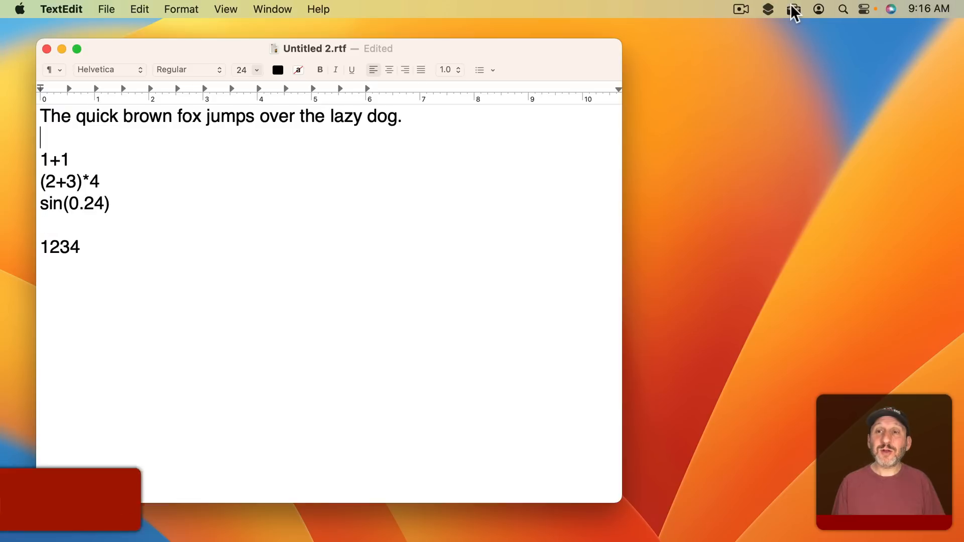
{"action": "left_click", "coordinate": [795, 9]}
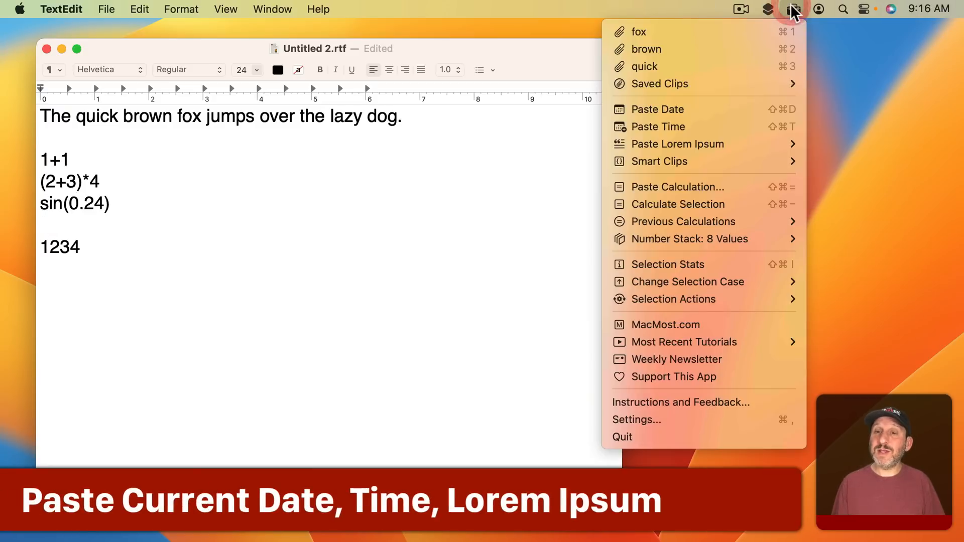
{"action": "mouse_move", "coordinate": [682, 126]}
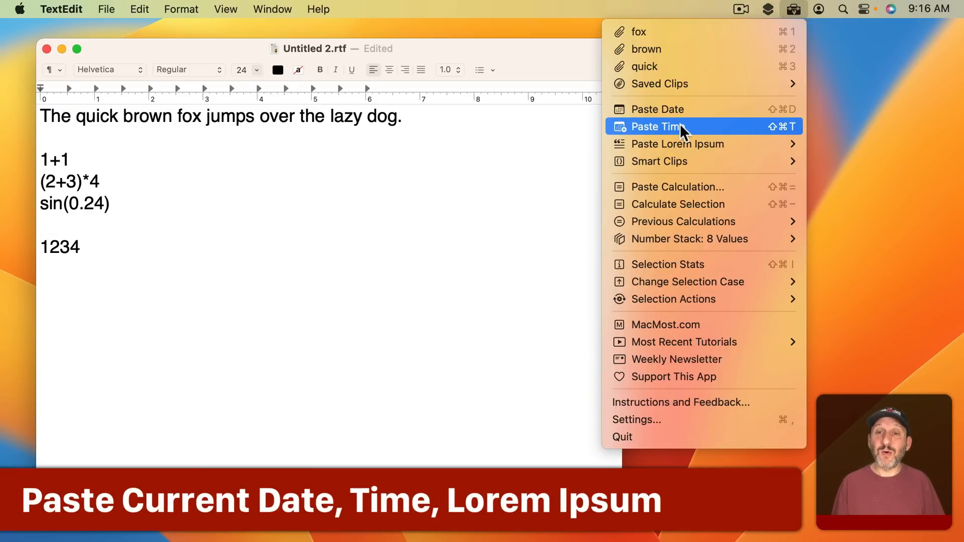
{"action": "left_click", "coordinate": [659, 126]}
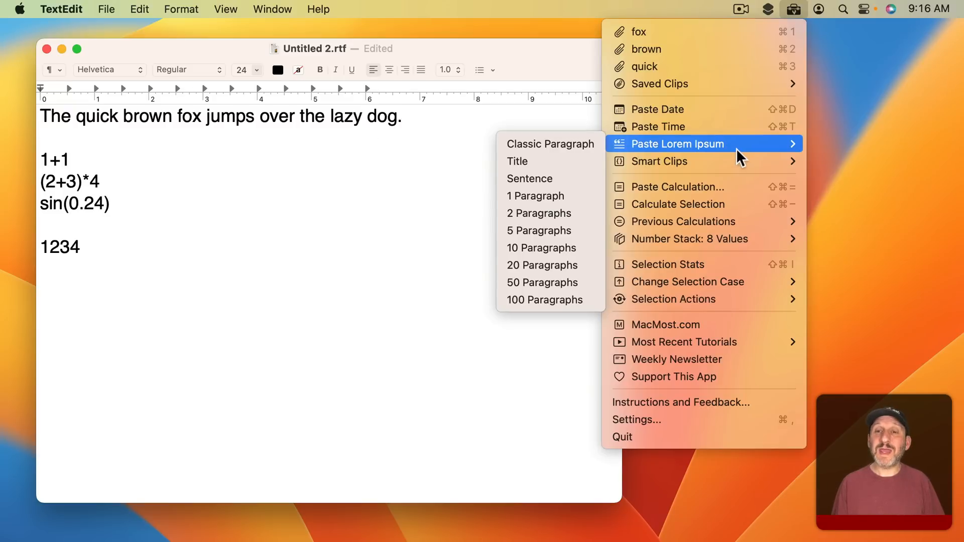
{"action": "mouse_move", "coordinate": [550, 161]}
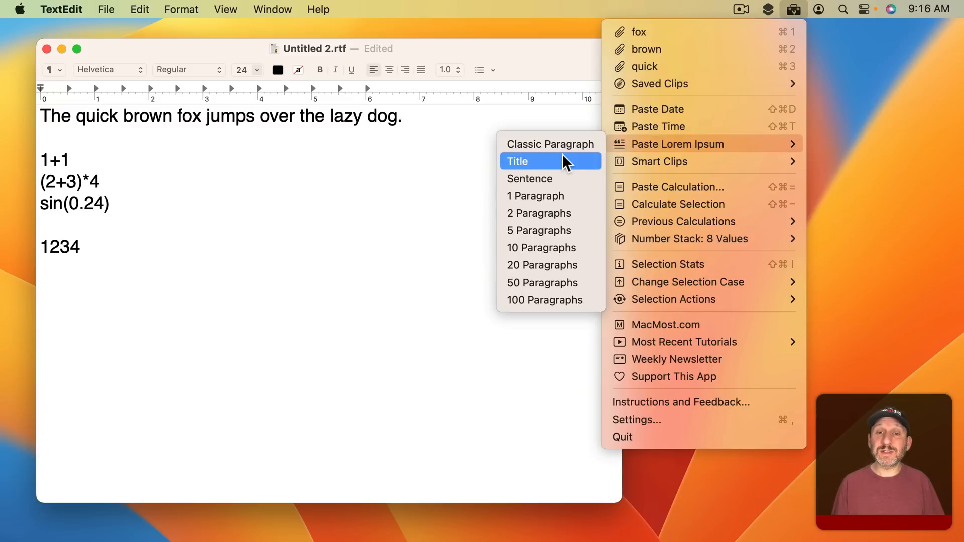
{"action": "left_click", "coordinate": [535, 196]}
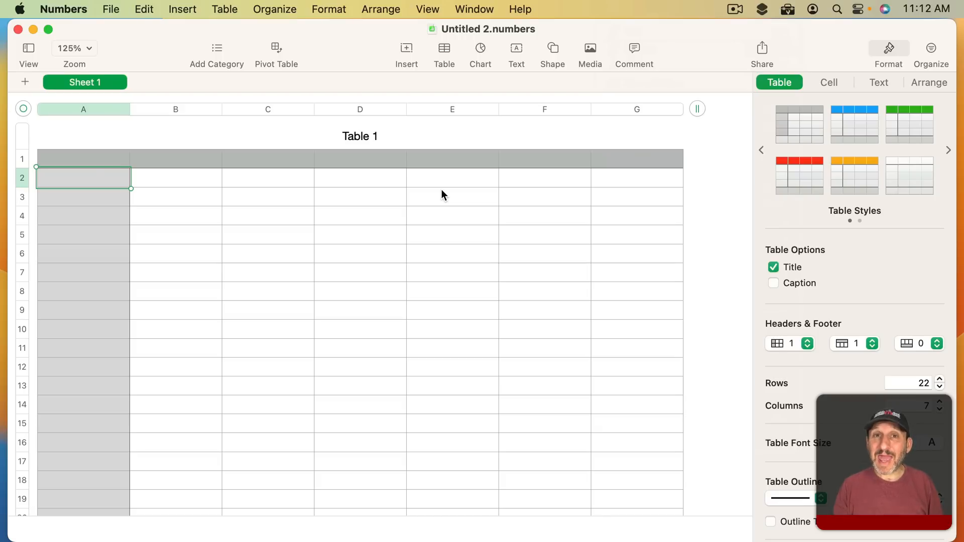
{"action": "mouse_move", "coordinate": [793, 17]}
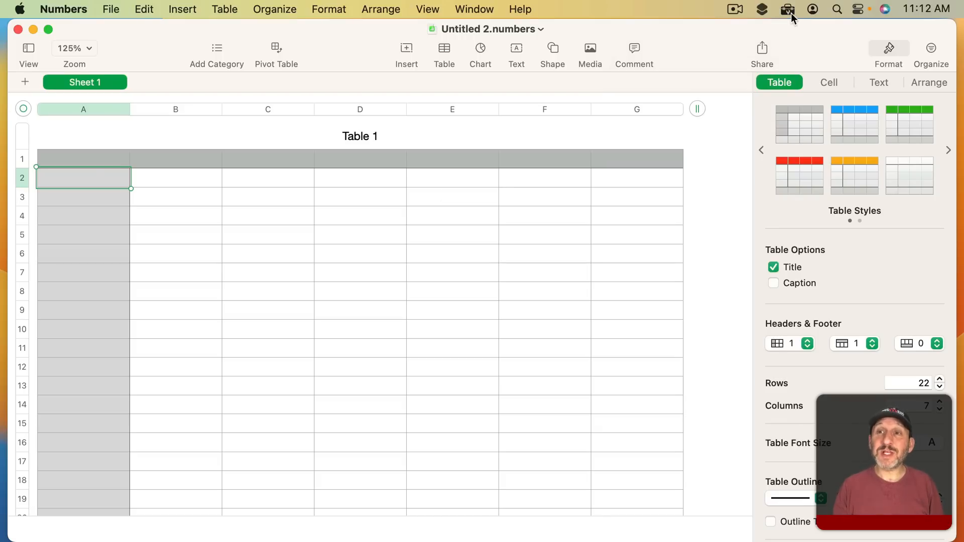
{"action": "left_click", "coordinate": [788, 9]}
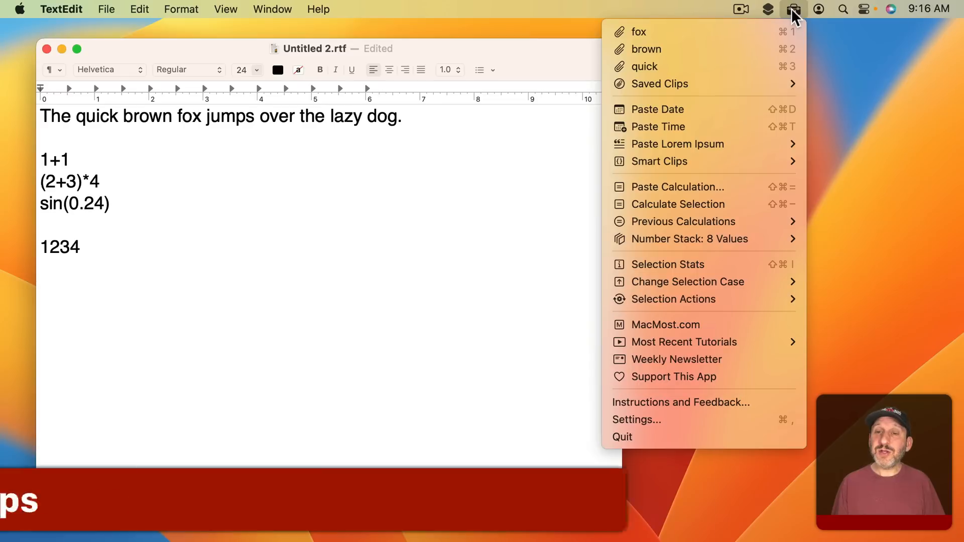
{"action": "mouse_move", "coordinate": [659, 162]}
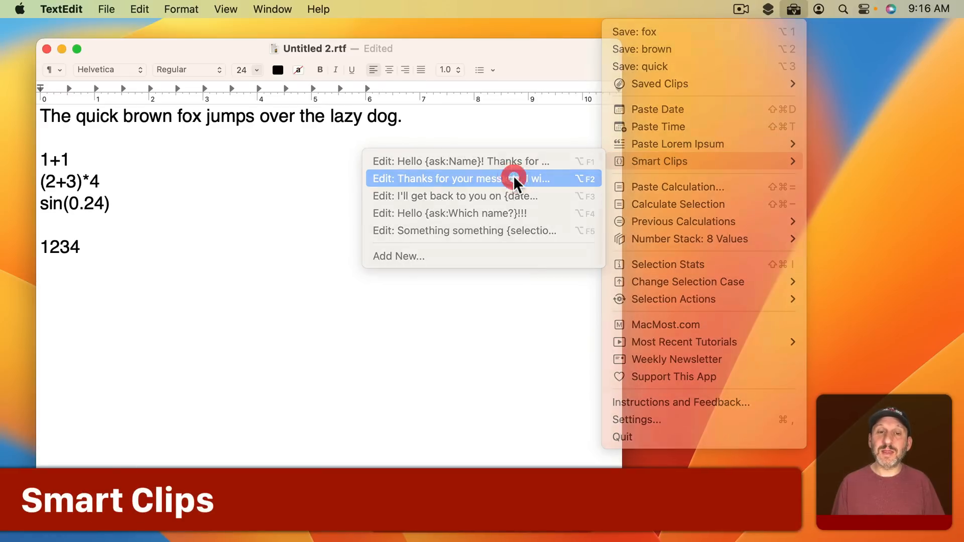
View the 'Thanks for your message' smart clip template, then start a new Mail message
{"action": "left_click", "coordinate": [458, 178]}
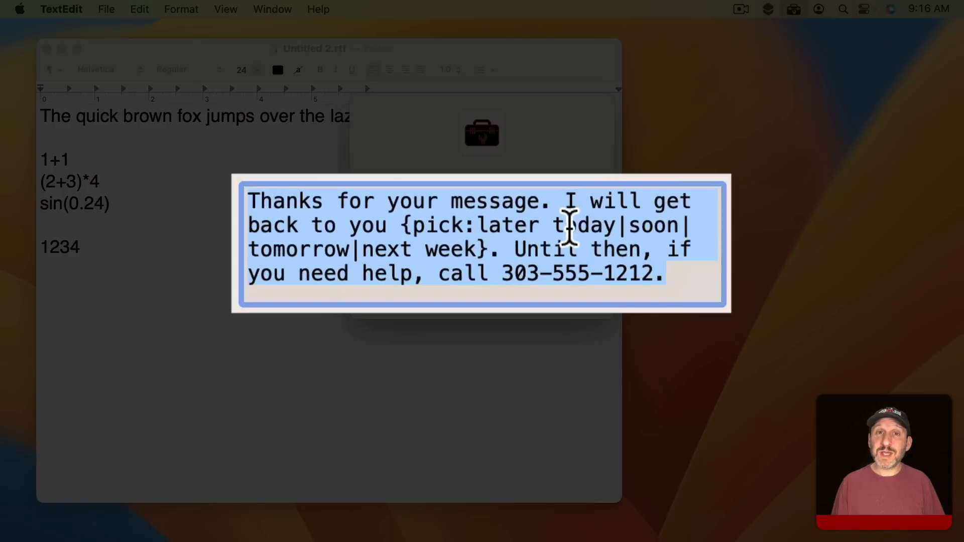
{"action": "left_click", "coordinate": [397, 230]}
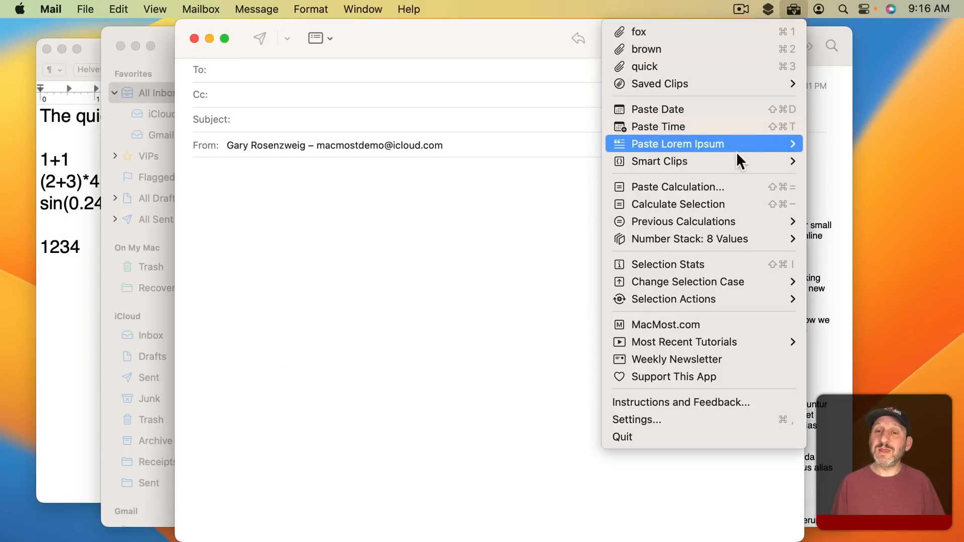
Insert the thank-you smart clip into the message with 'tomorrow' as the reply time
{"action": "left_click", "coordinate": [663, 161]}
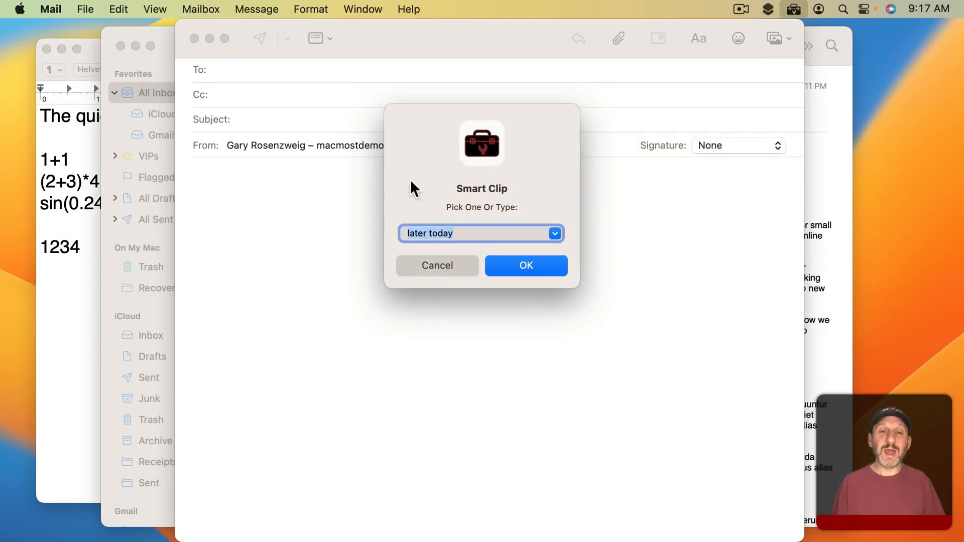
{"action": "left_click", "coordinate": [553, 233]}
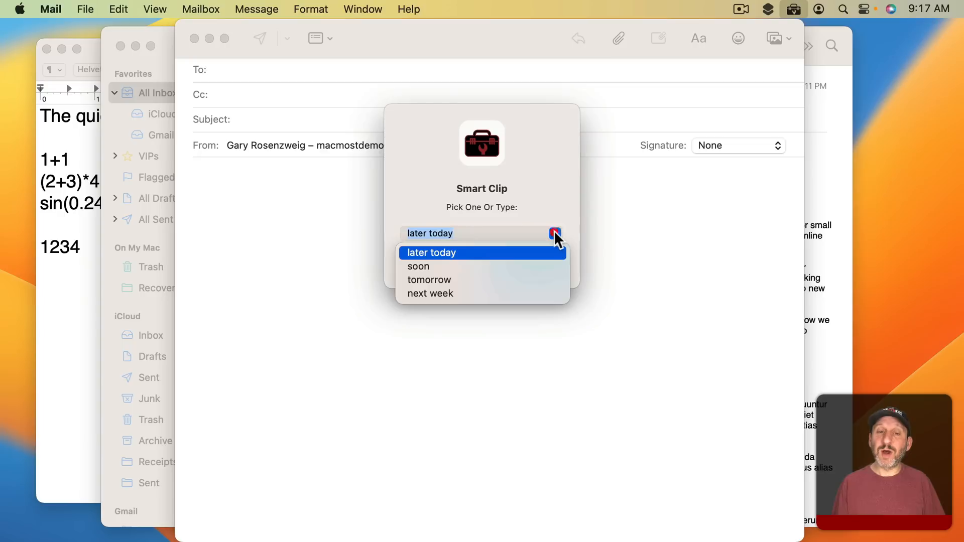
{"action": "left_click", "coordinate": [430, 280]}
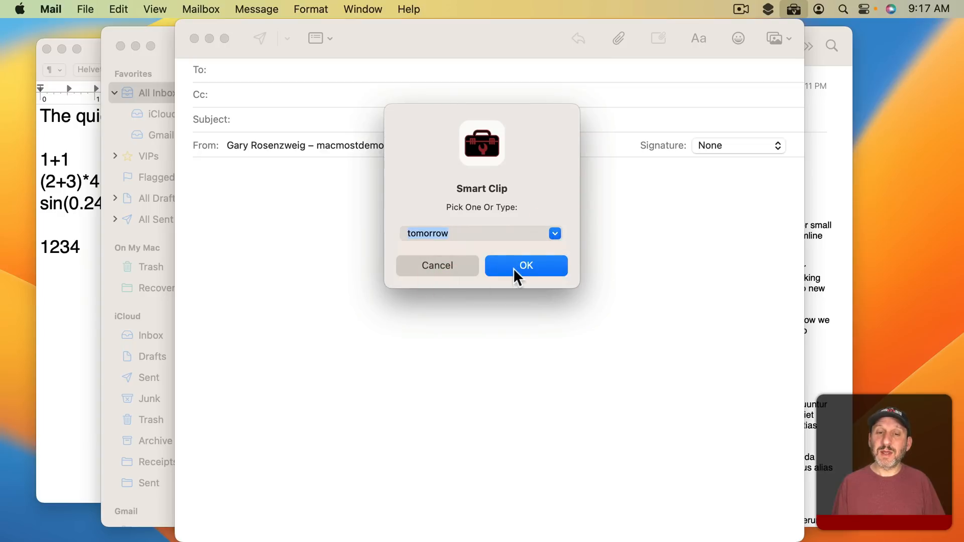
{"action": "left_click", "coordinate": [524, 266]}
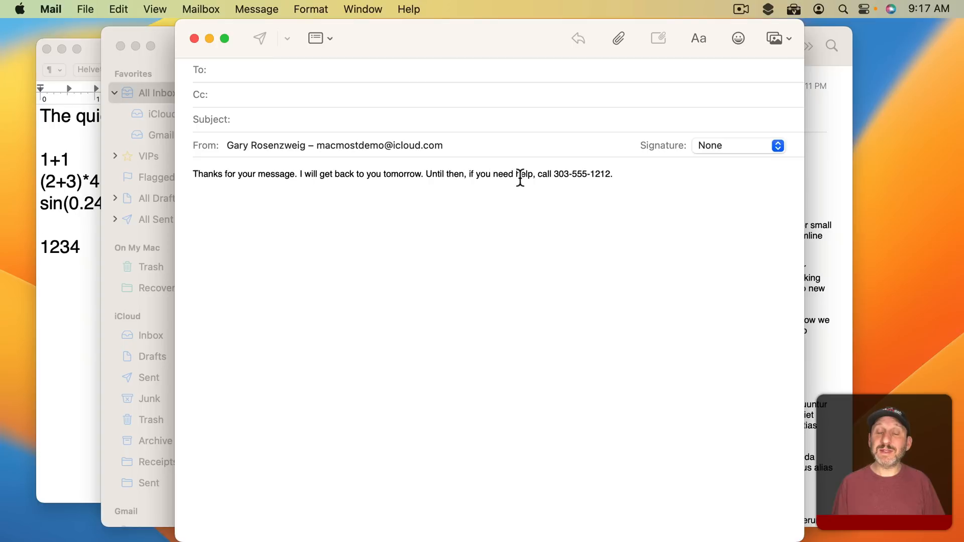
{"action": "double_click", "coordinate": [403, 174]}
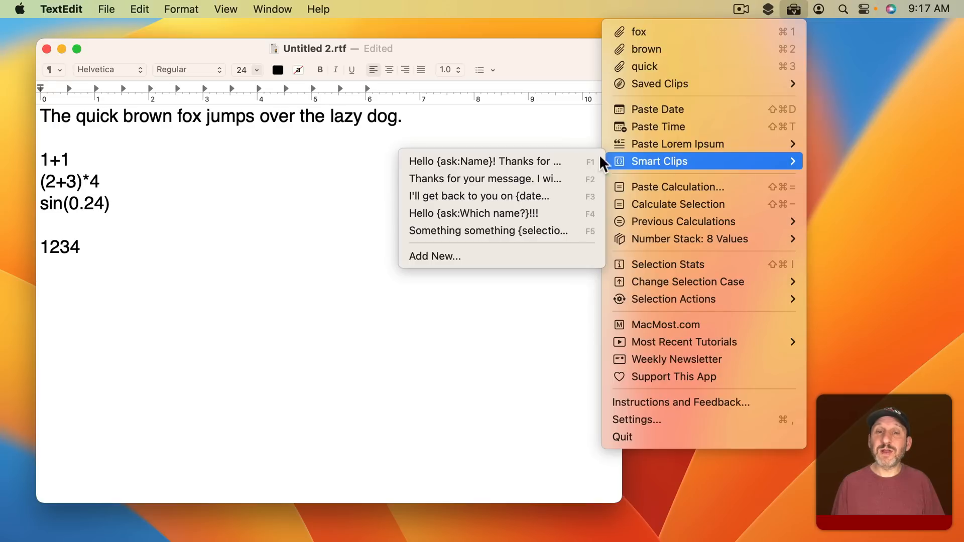
{"action": "mouse_move", "coordinate": [501, 179]}
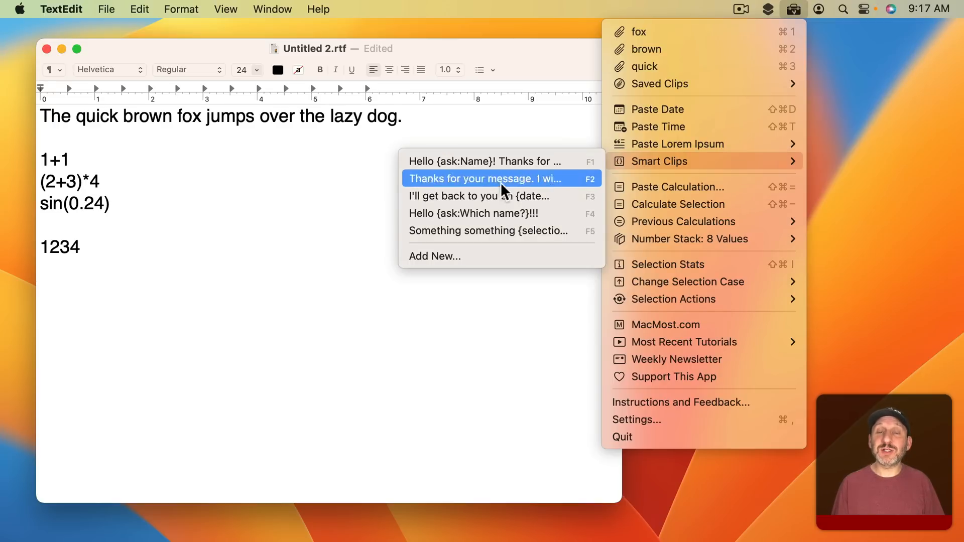
{"action": "mouse_move", "coordinate": [664, 74]}
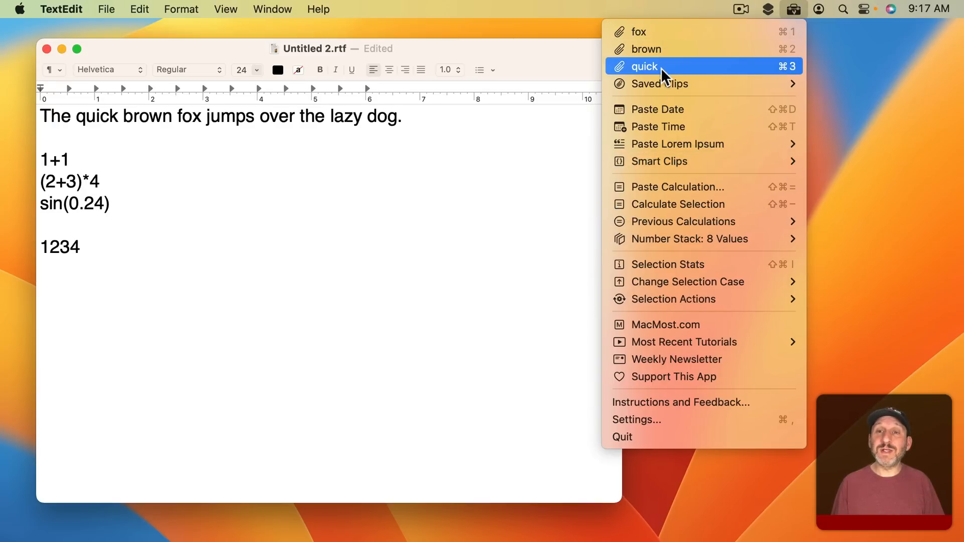
{"action": "mouse_move", "coordinate": [794, 8]}
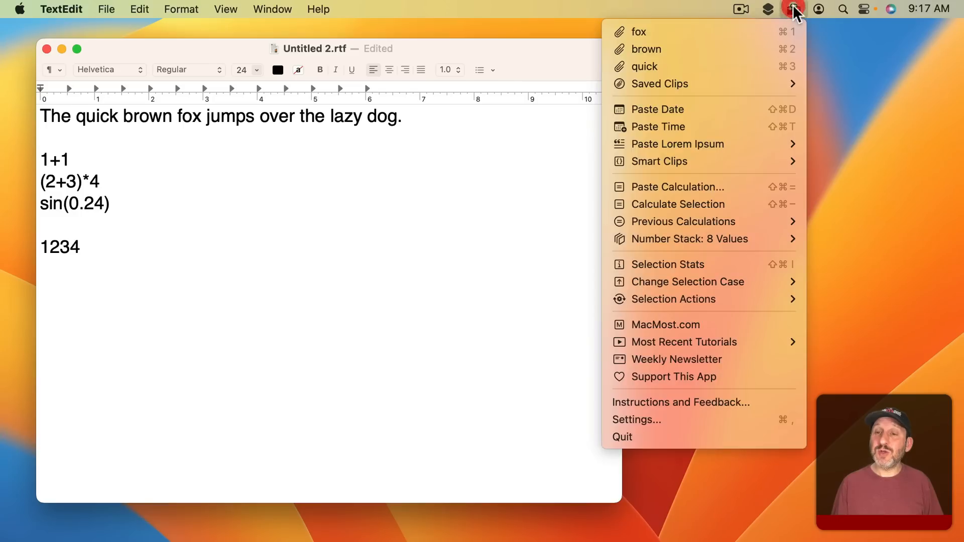
Try Paste Calculation with 4+5, then replace (2+3)*4 with its calculated result
{"action": "left_click", "coordinate": [676, 186]}
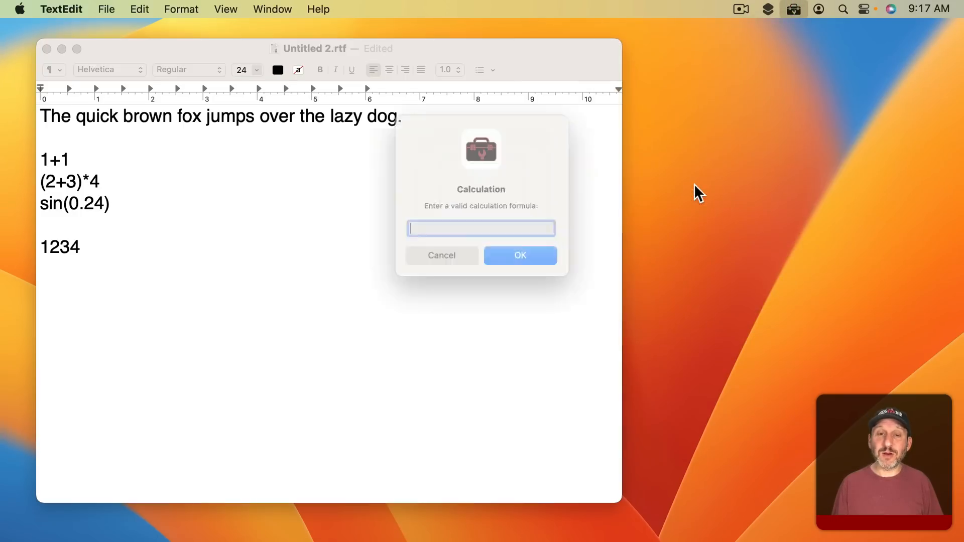
{"action": "type", "text": "4"}
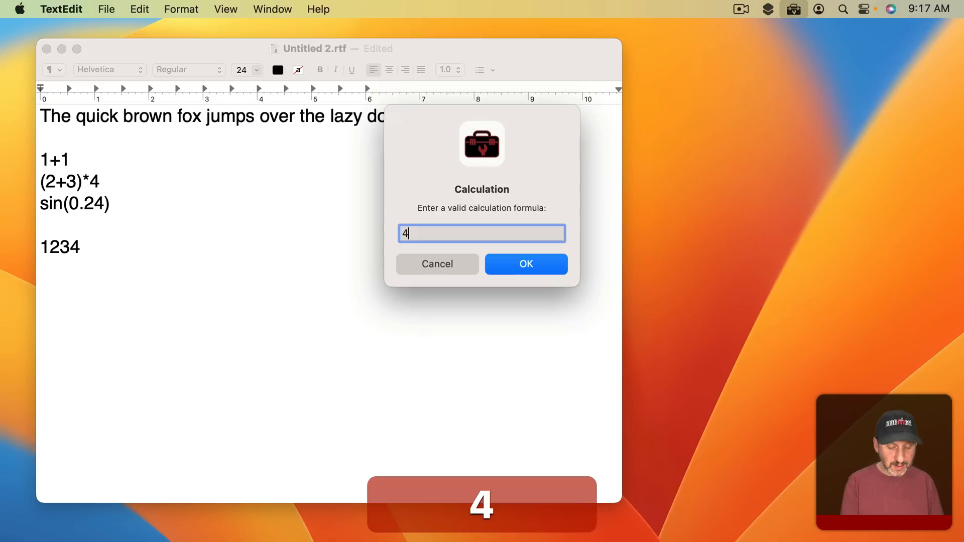
{"action": "type", "text": "+5"}
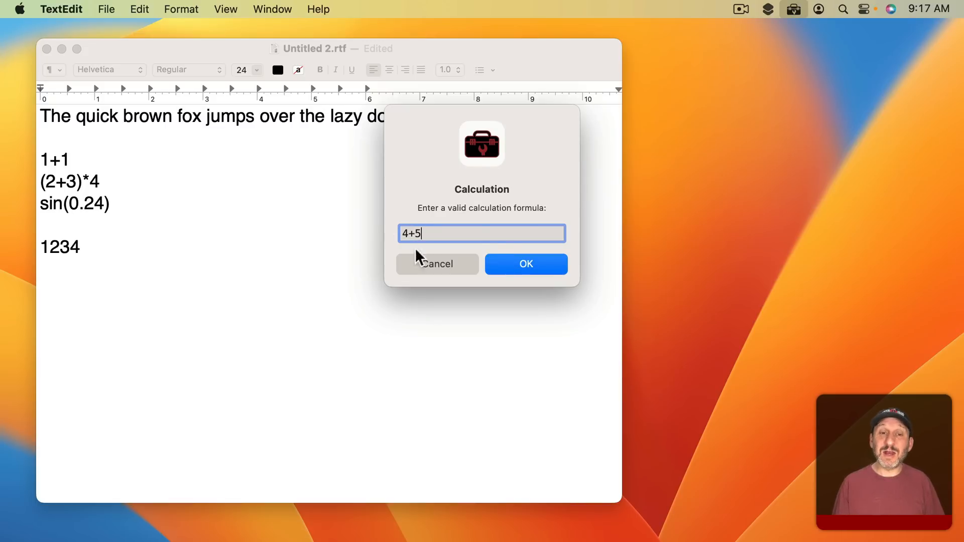
{"action": "left_click", "coordinate": [524, 264]}
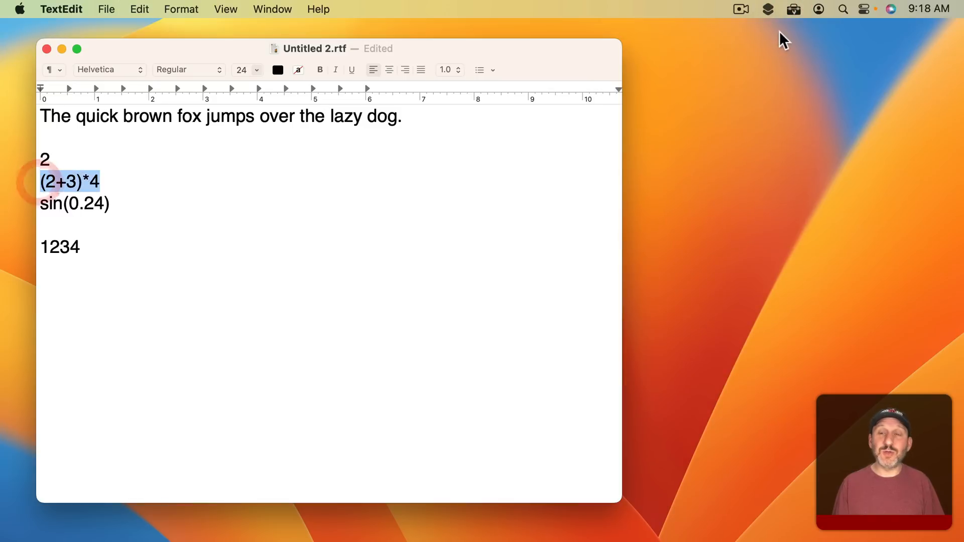
{"action": "left_click", "coordinate": [794, 8]}
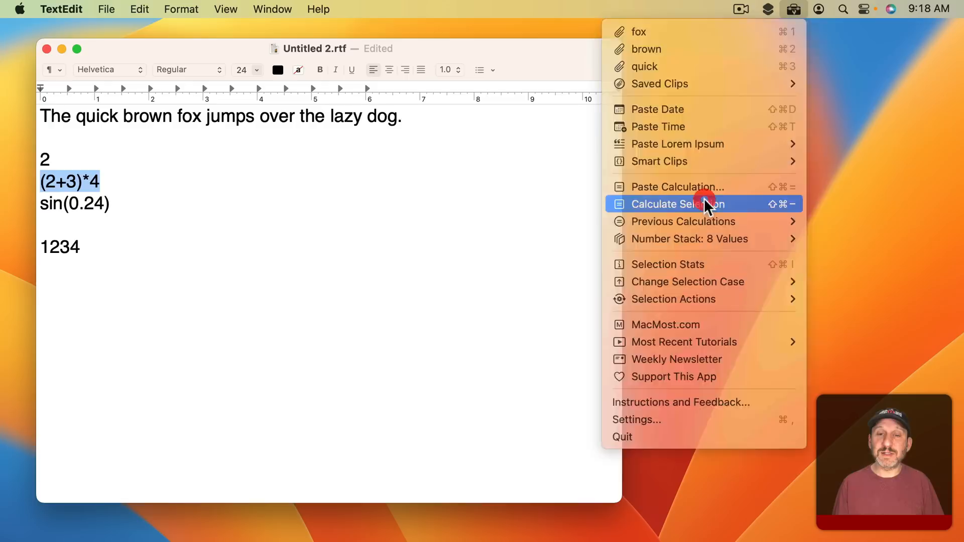
{"action": "left_click", "coordinate": [677, 204]}
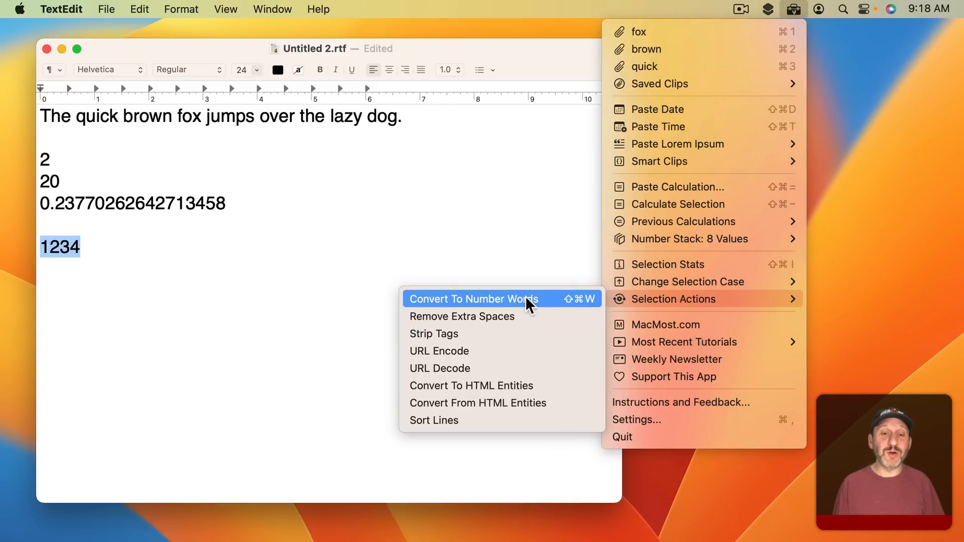
{"action": "left_click", "coordinate": [472, 299]}
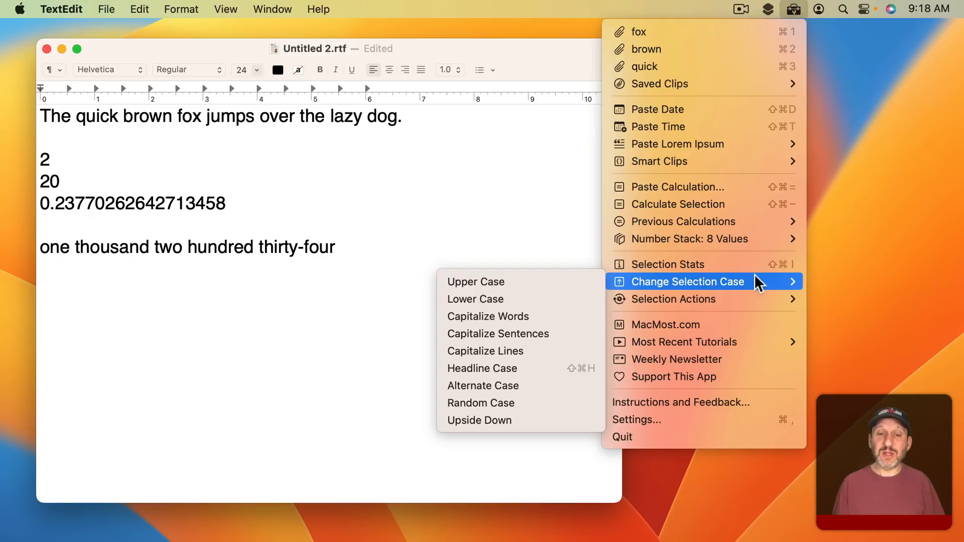
{"action": "mouse_move", "coordinate": [521, 420]}
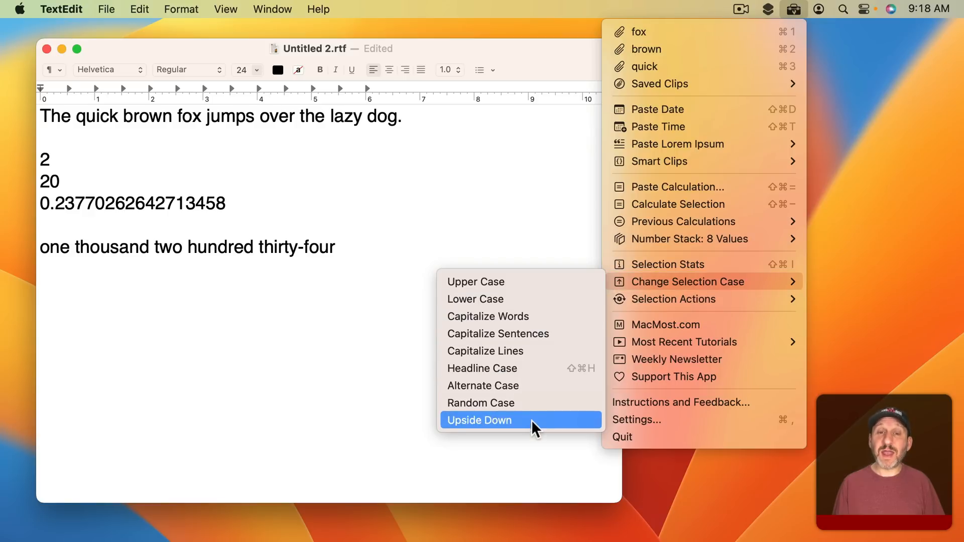
{"action": "mouse_move", "coordinate": [482, 368]}
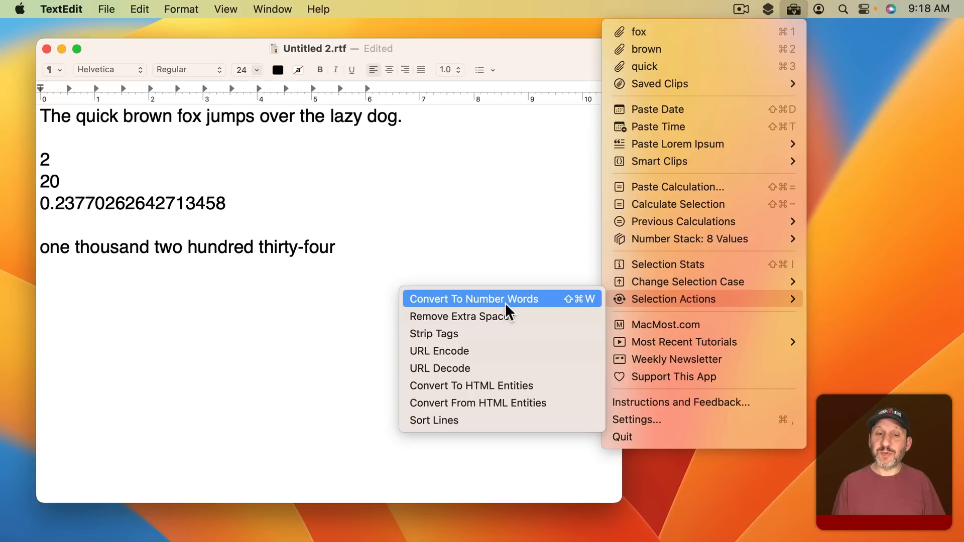
{"action": "mouse_move", "coordinate": [495, 316]}
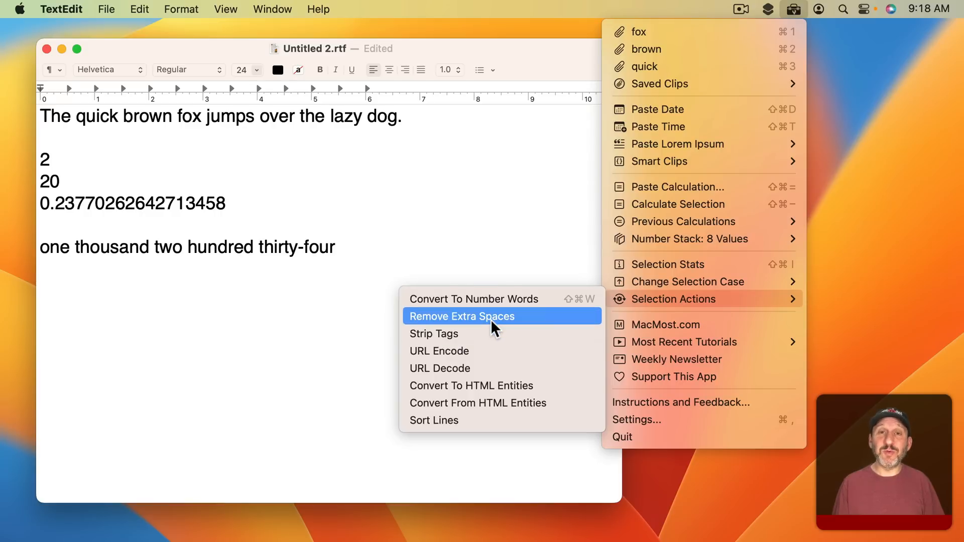
{"action": "mouse_move", "coordinate": [434, 420]}
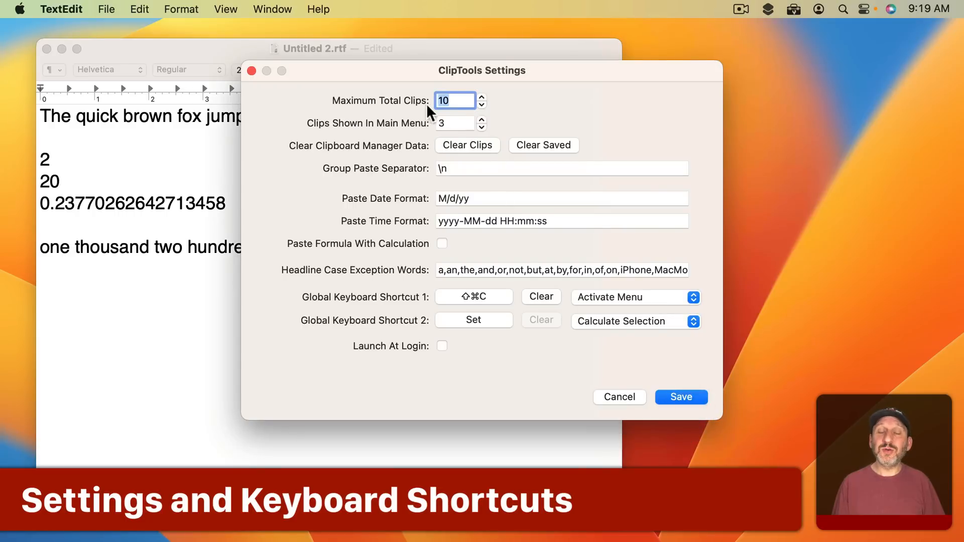
{"action": "mouse_move", "coordinate": [517, 264]}
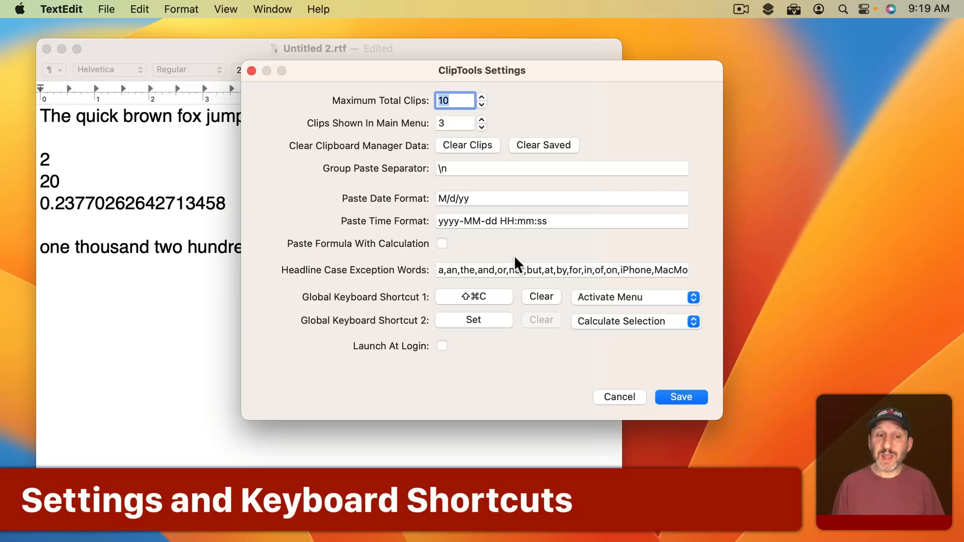
{"action": "mouse_move", "coordinate": [397, 304]}
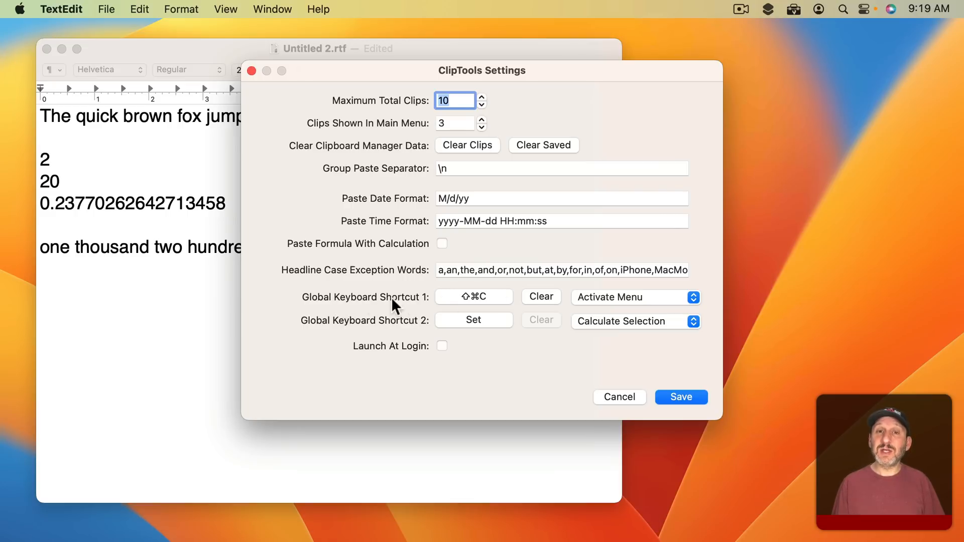
{"action": "mouse_move", "coordinate": [597, 306]}
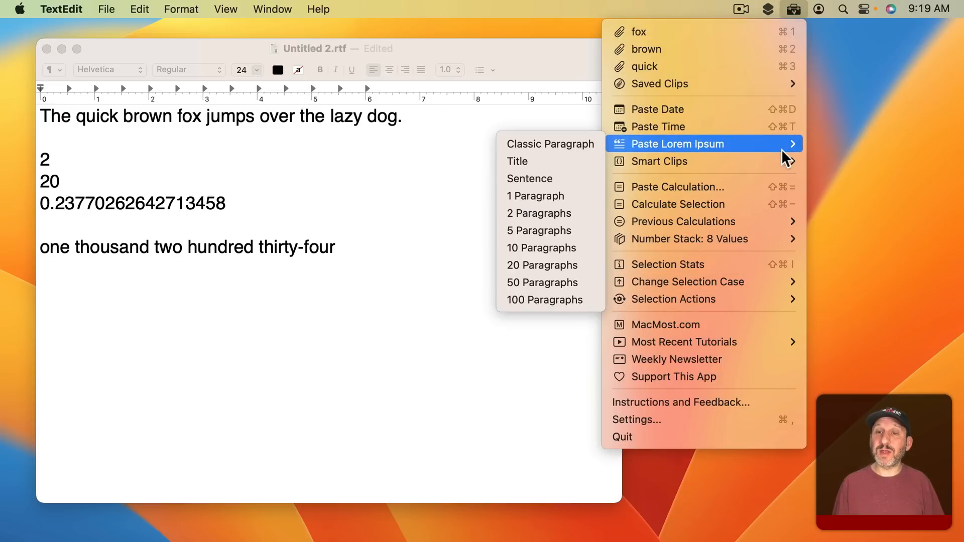
{"action": "mouse_move", "coordinate": [787, 129]}
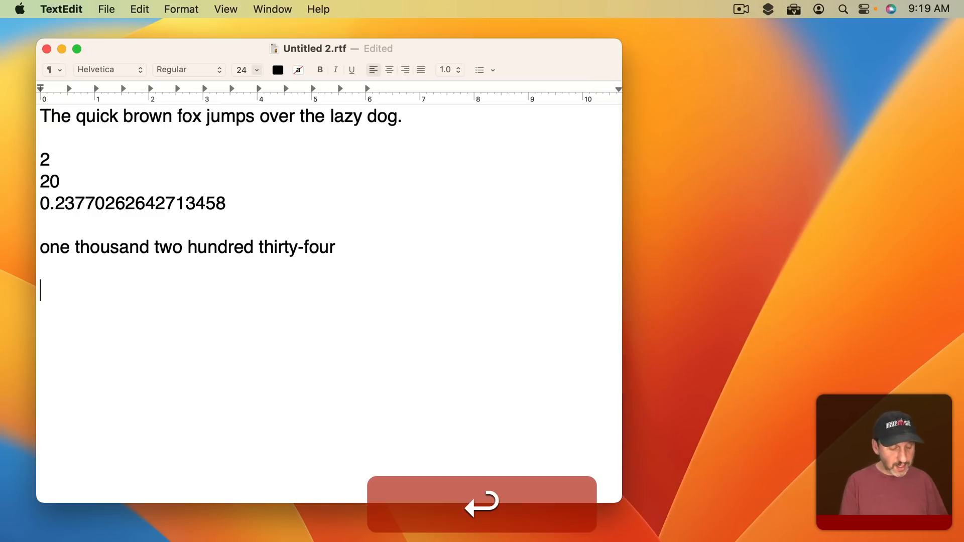
Paste the current date and time into the TextEdit document using Paste Time
{"action": "left_click", "coordinate": [794, 8]}
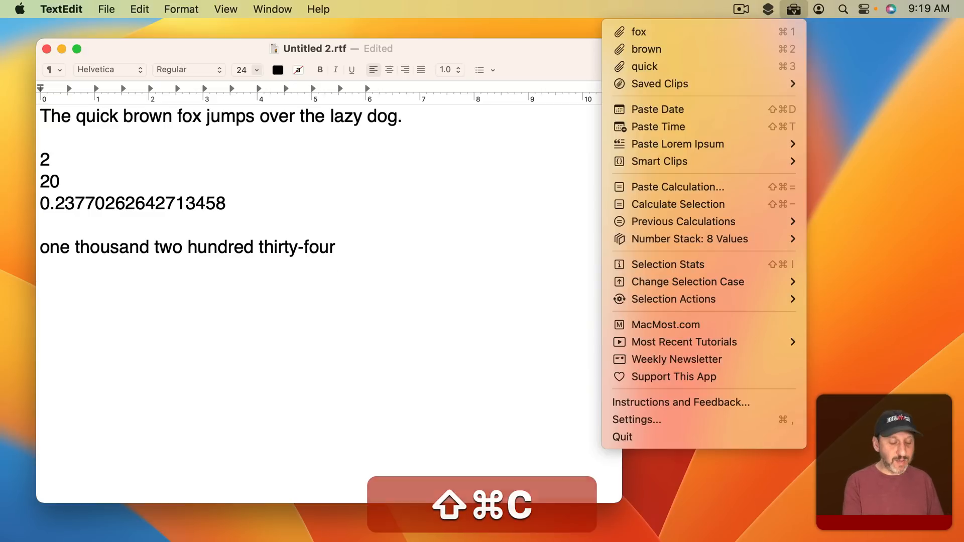
{"action": "left_click", "coordinate": [658, 127]}
{"action": "type", "text": "2345678"}
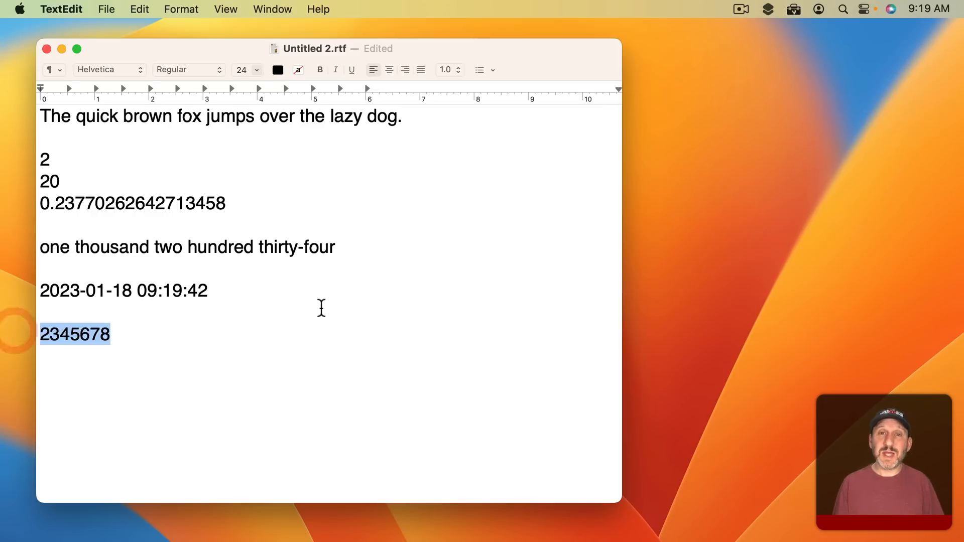
{"action": "mouse_move", "coordinate": [676, 299]}
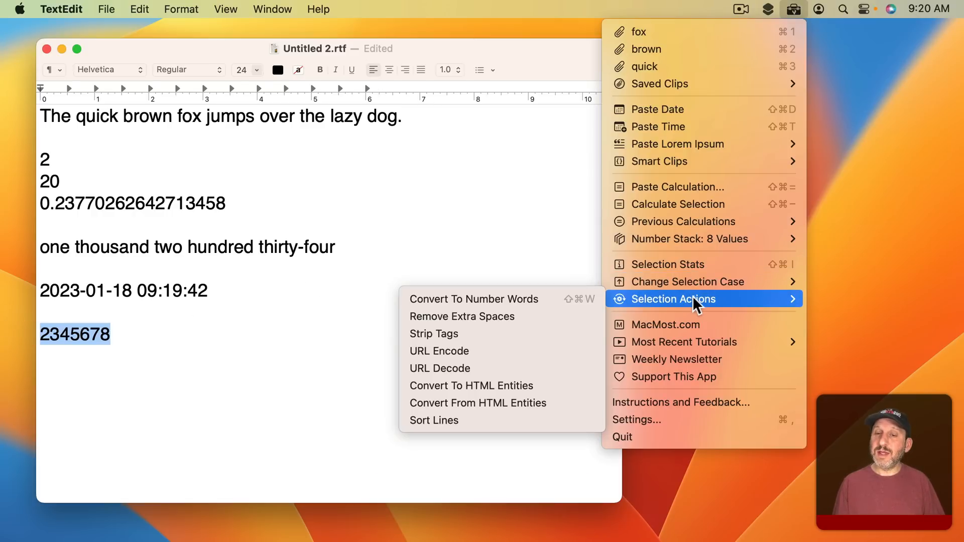
{"action": "mouse_move", "coordinate": [153, 313]}
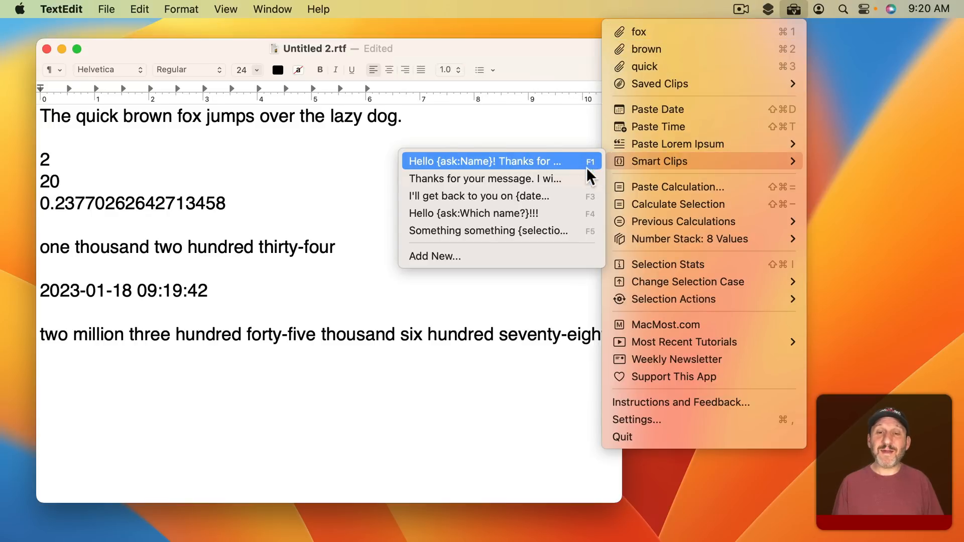
{"action": "mouse_move", "coordinate": [590, 231]}
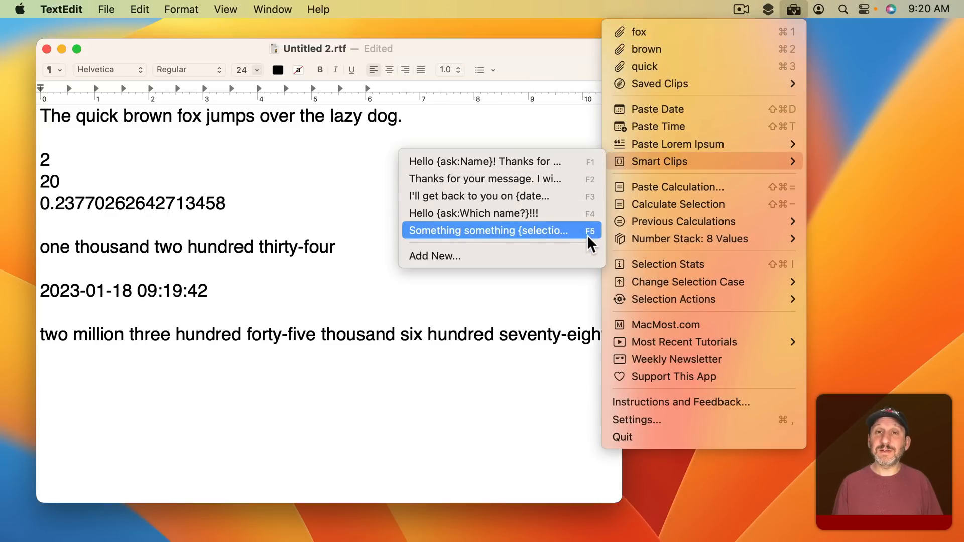
{"action": "mouse_move", "coordinate": [688, 203]}
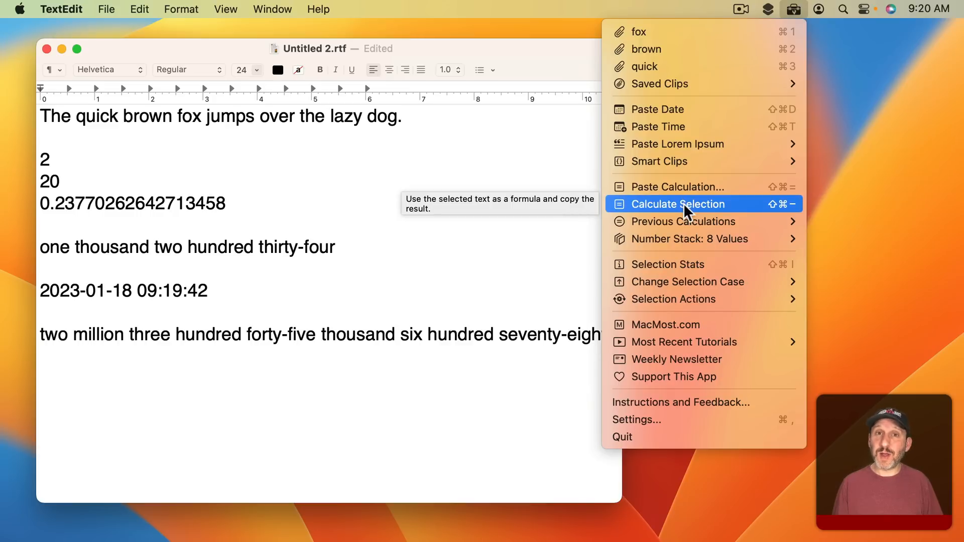
{"action": "mouse_move", "coordinate": [679, 403]}
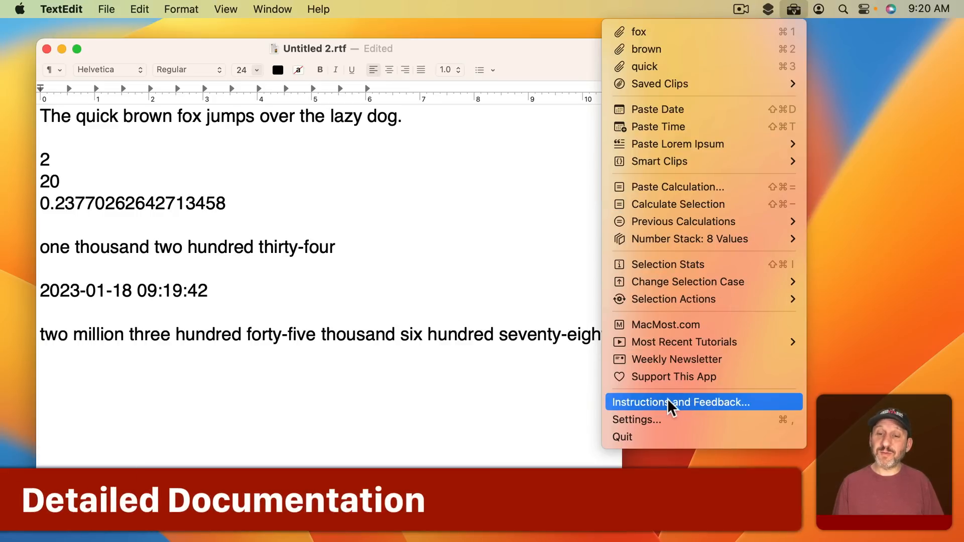
Open macmost.com/cliptools via Instructions and Feedback and scroll down to its Settings section
{"action": "left_click", "coordinate": [679, 402]}
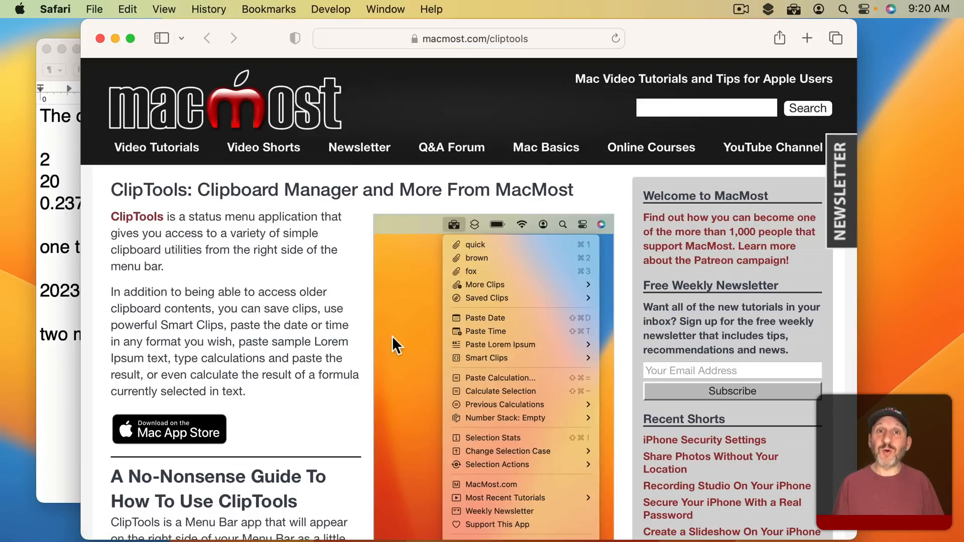
{"action": "scroll", "scroll_direction": "down", "scroll_amount": 3}
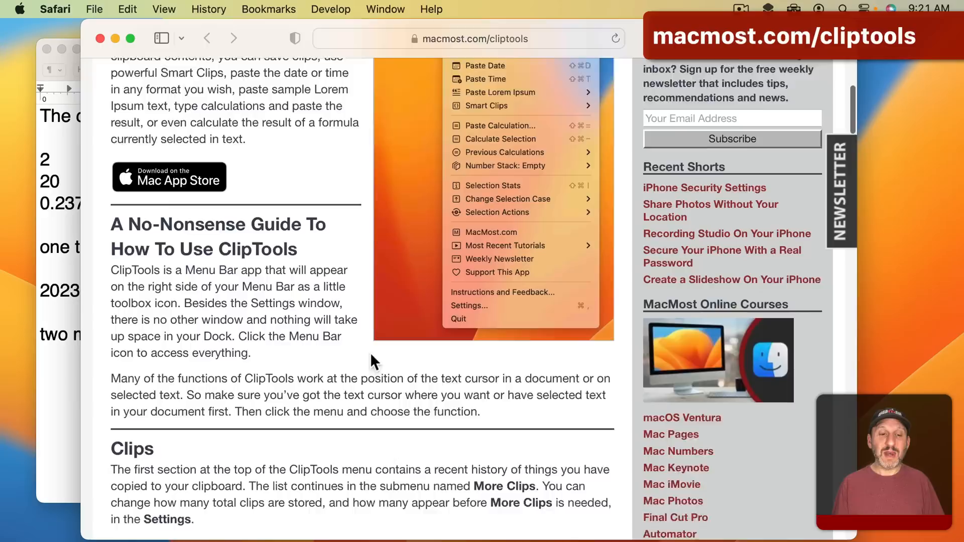
{"action": "scroll", "scroll_direction": "down", "scroll_amount": 3}
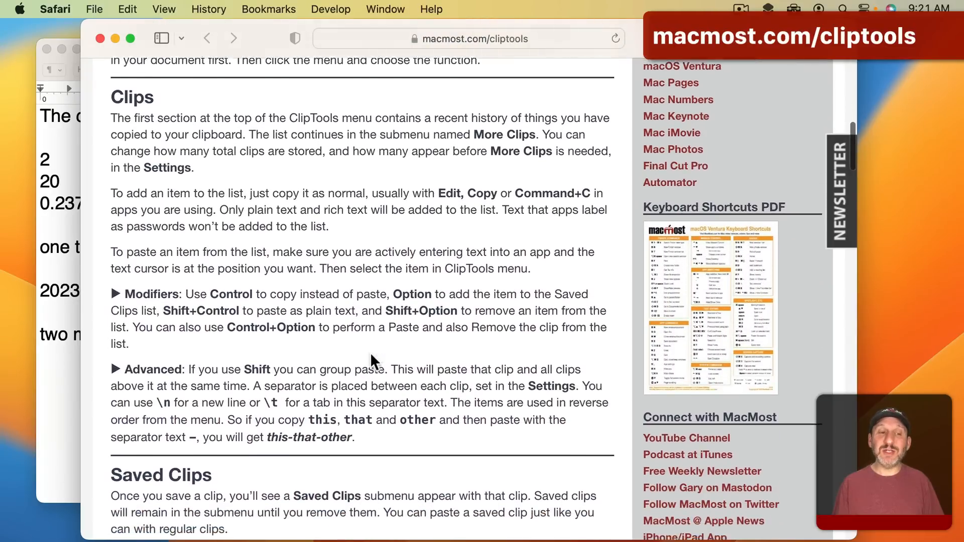
{"action": "scroll", "scroll_direction": "down", "scroll_amount": 3}
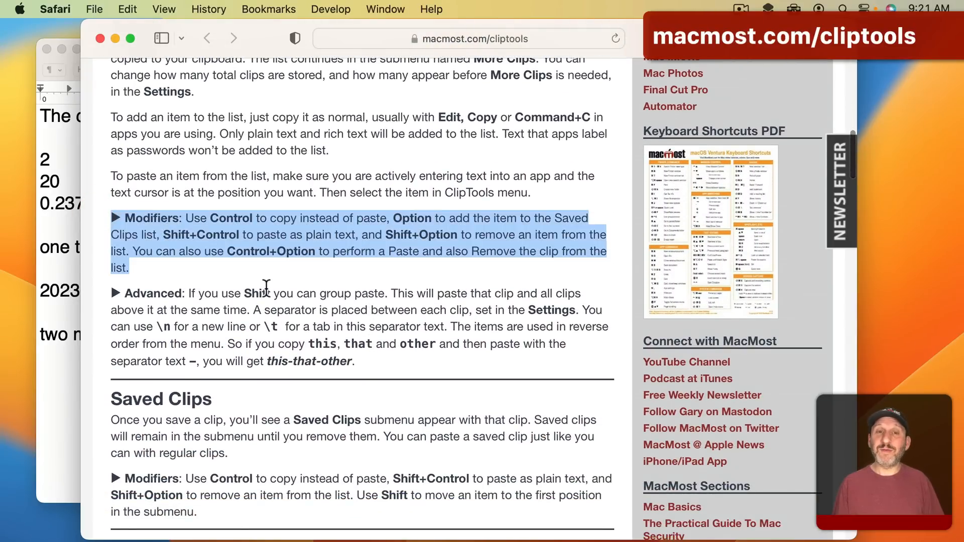
{"action": "mouse_move", "coordinate": [266, 405]}
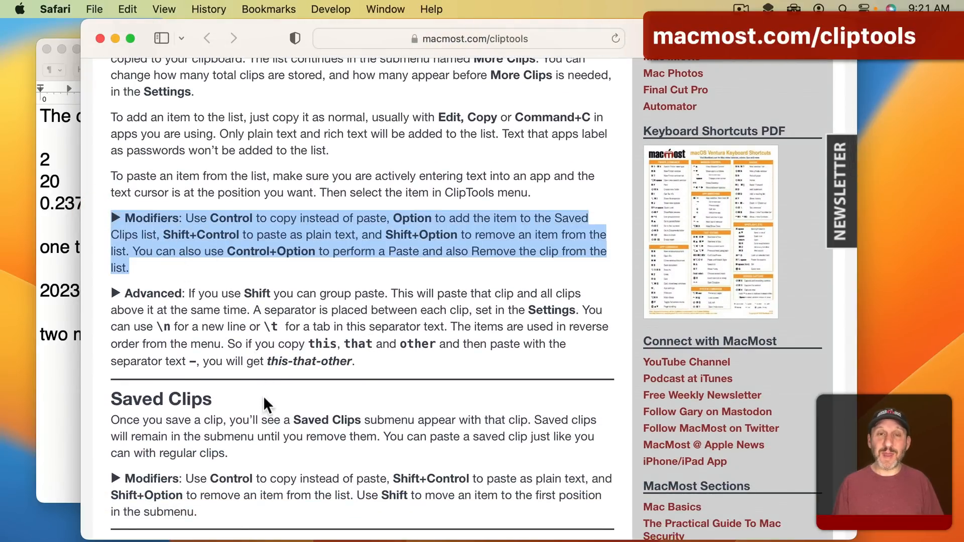
{"action": "scroll", "scroll_direction": "down", "scroll_amount": 3}
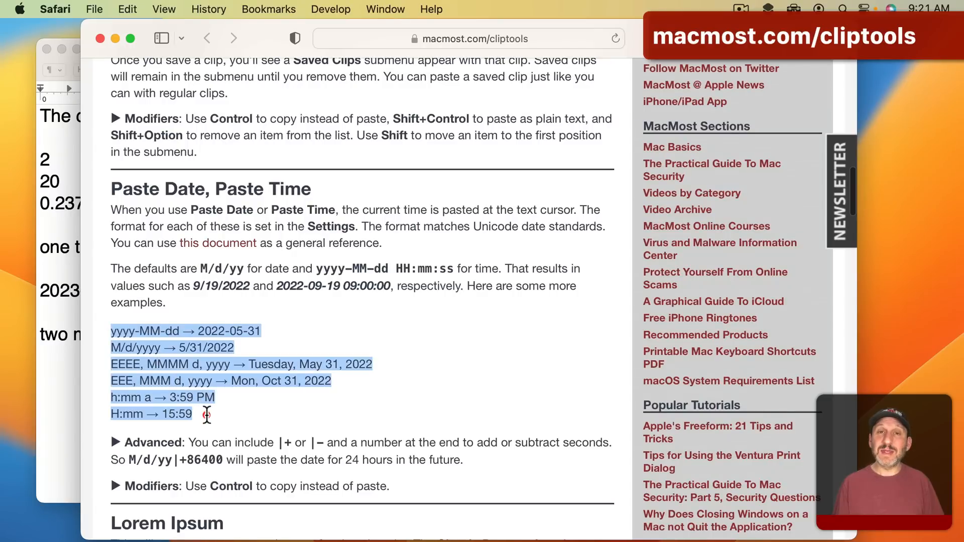
{"action": "mouse_move", "coordinate": [252, 413]}
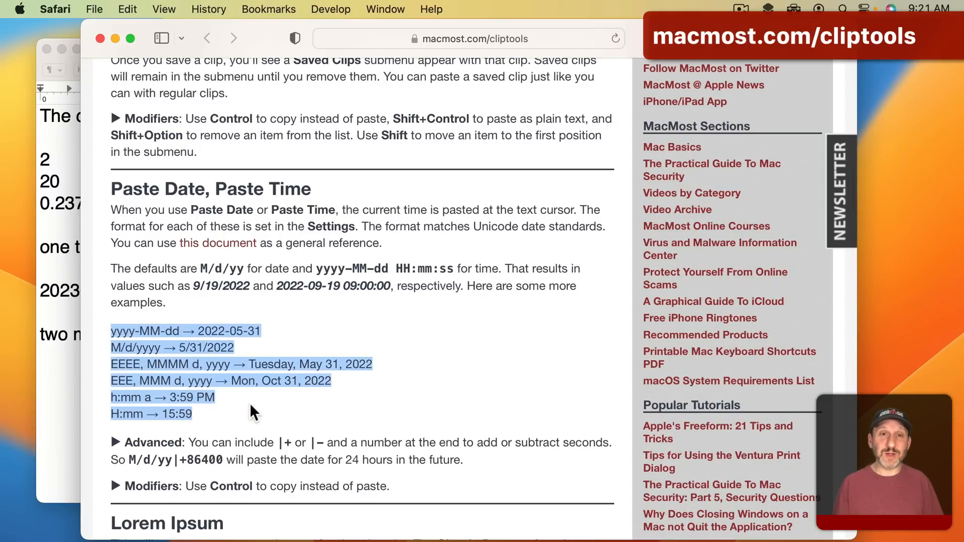
{"action": "scroll", "scroll_direction": "down", "scroll_amount": 3}
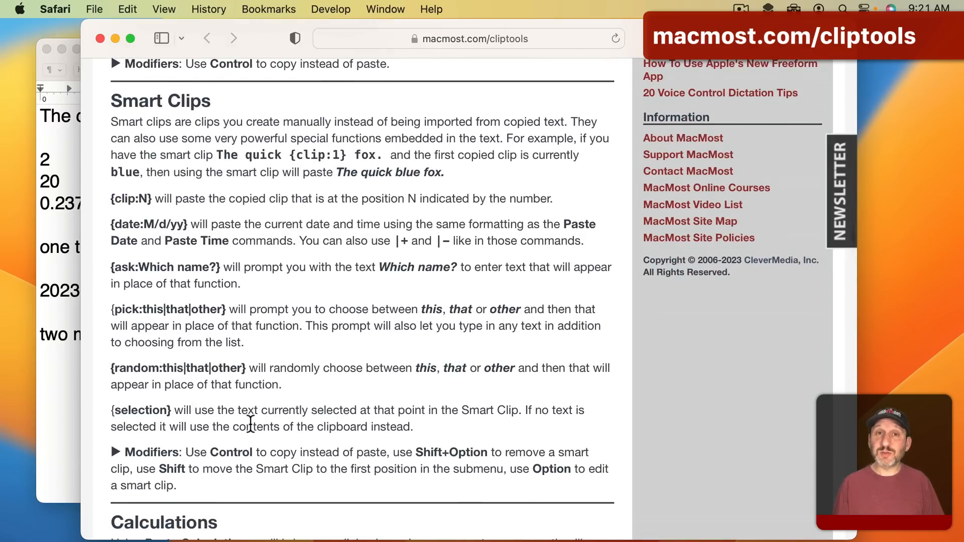
{"action": "scroll", "scroll_direction": "down", "scroll_amount": 3}
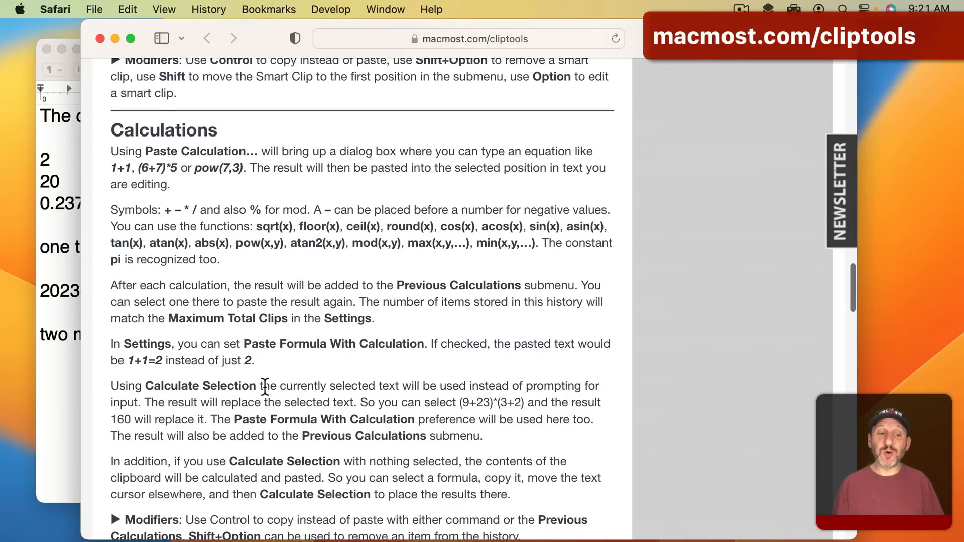
{"action": "scroll", "scroll_direction": "down", "scroll_amount": 3}
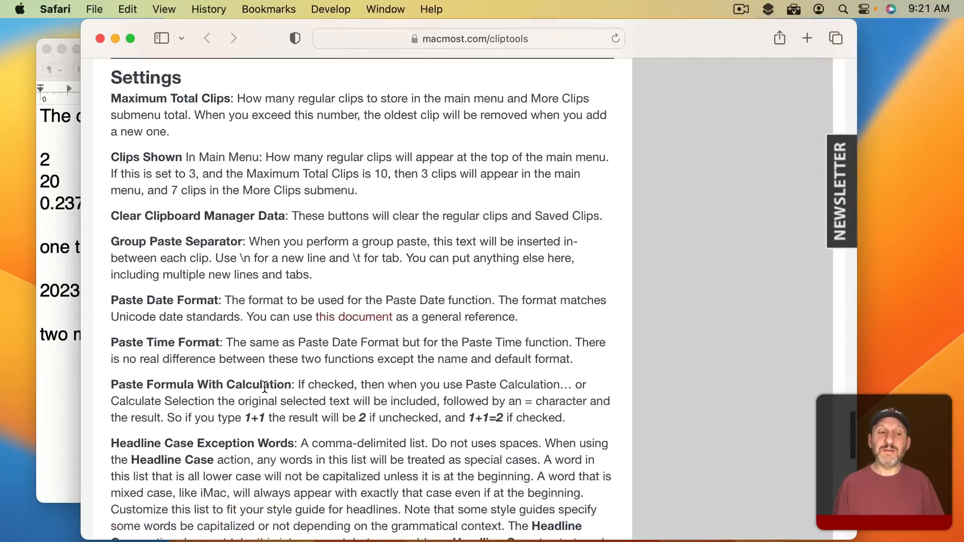